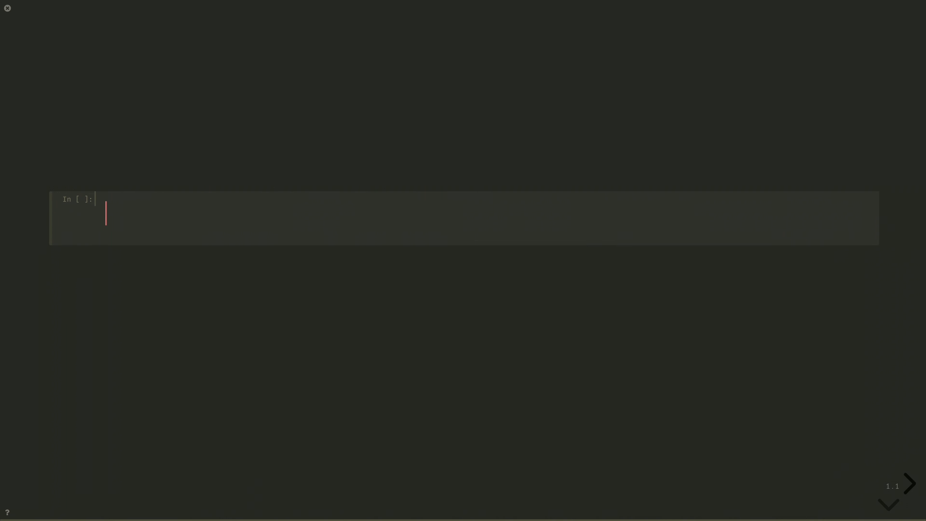
Import QuantumCircuit from qiskit and QiskitRuntimeService, Sampler, Estimator, Session from qiskit_ibm_runtime
type("from qiskit i")
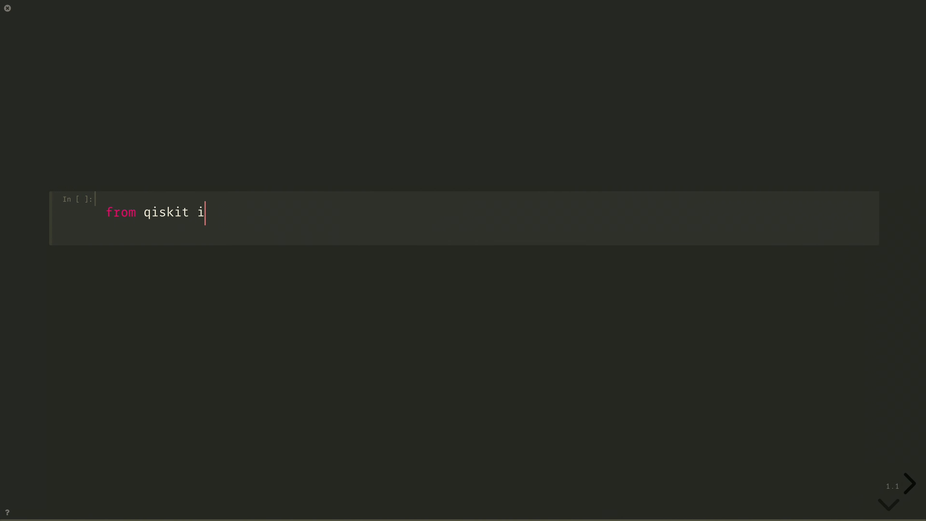
type("mport QuantumCircuit")
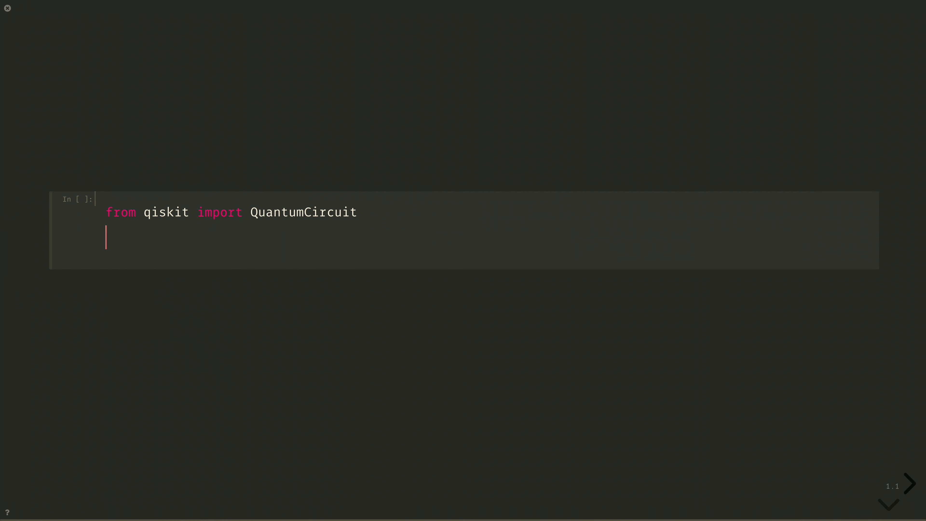
type("from")
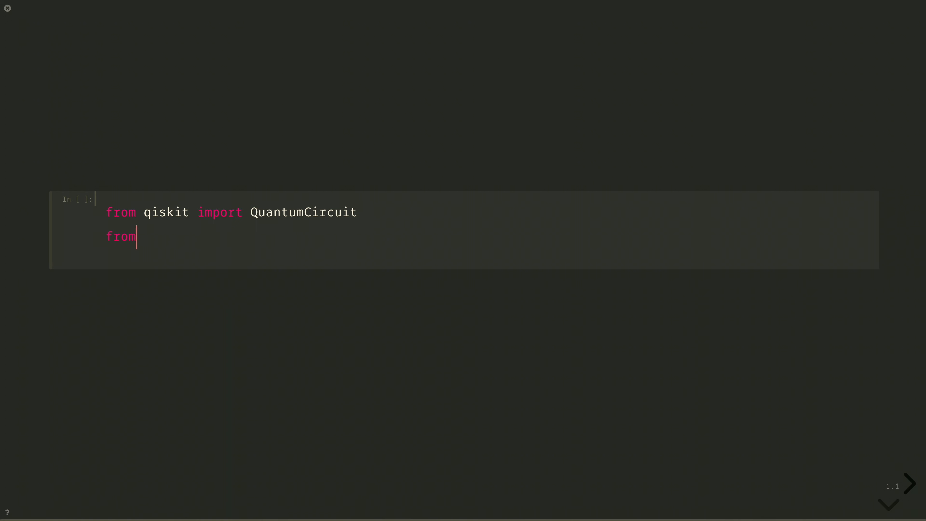
type("qiskit_ibm_")
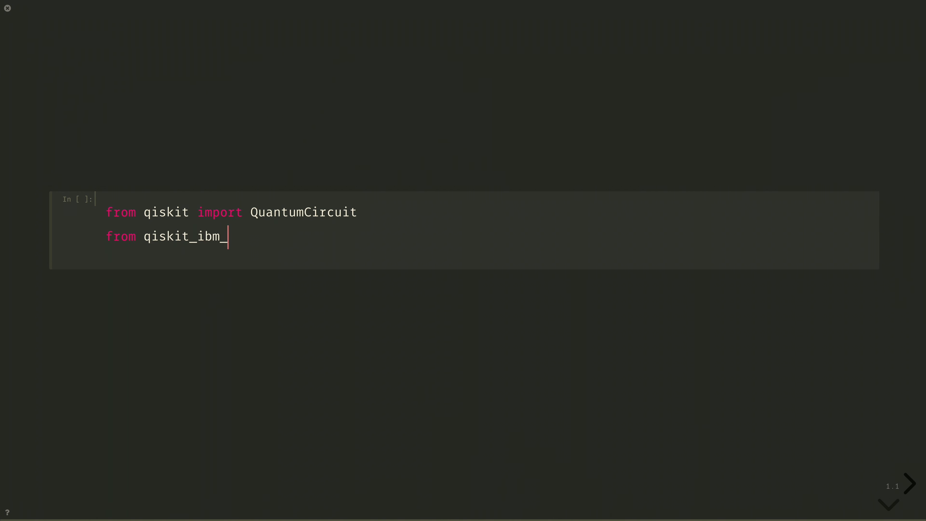
type("runtime import")
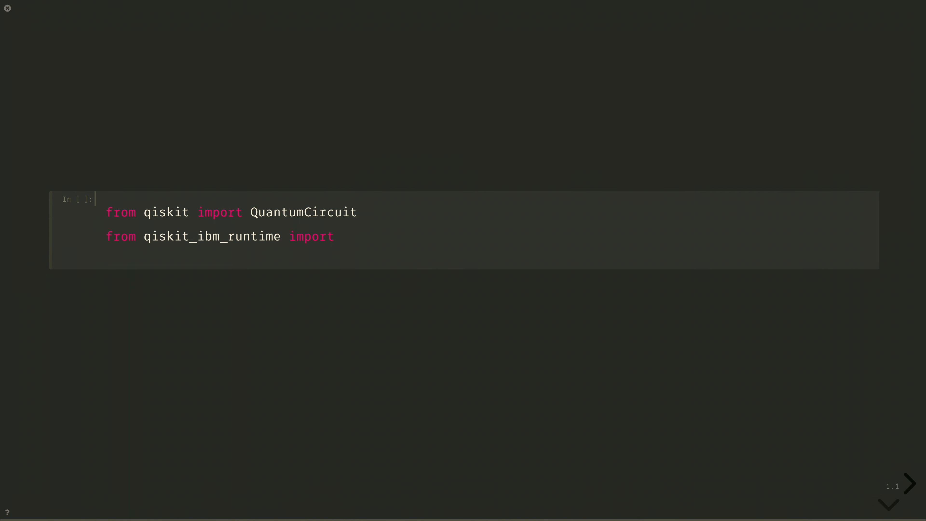
type("QiskitRuntim")
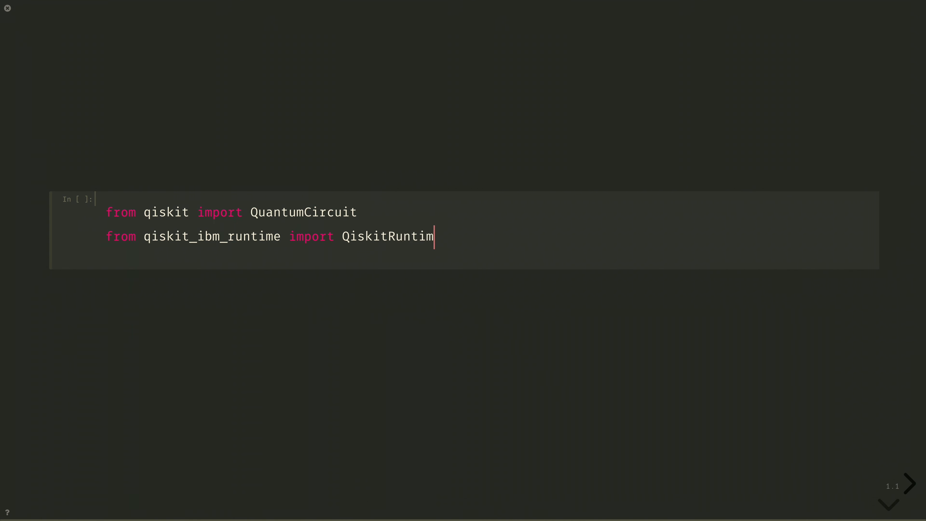
type("eService,")
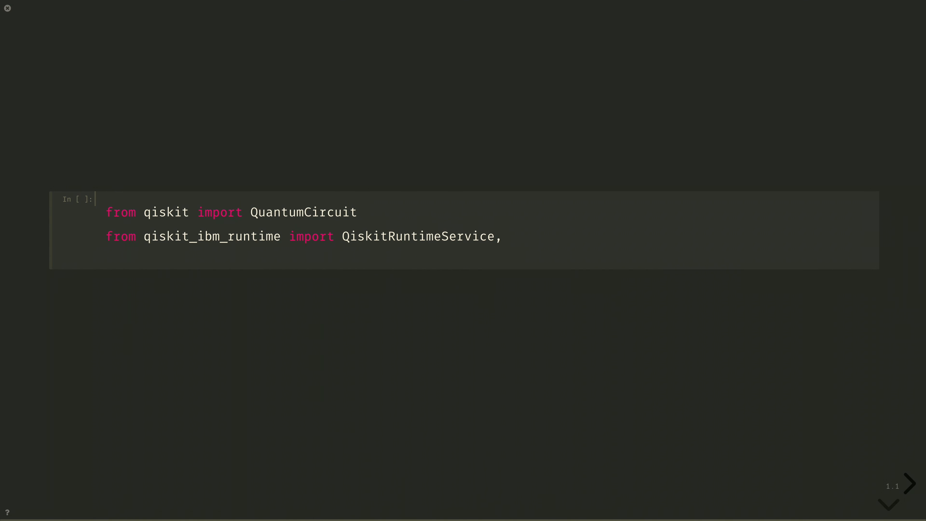
type("Seam")
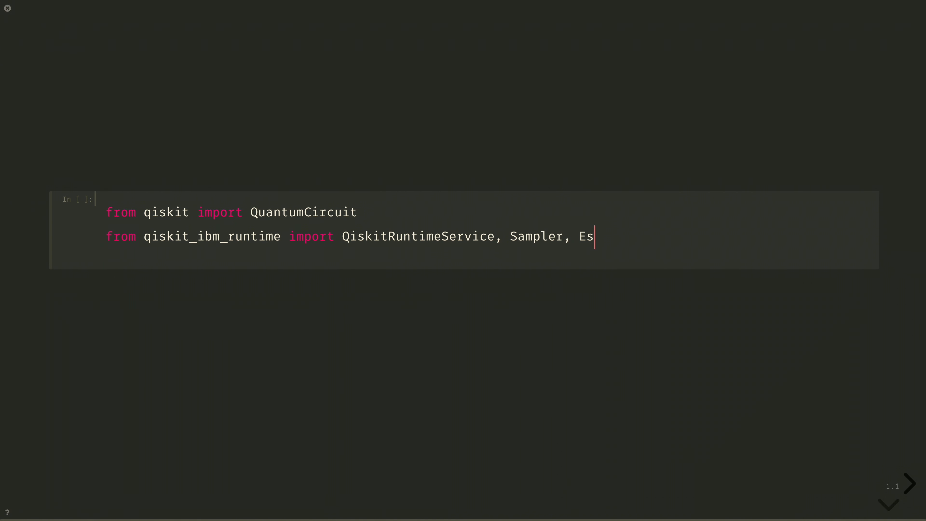
type("timator,")
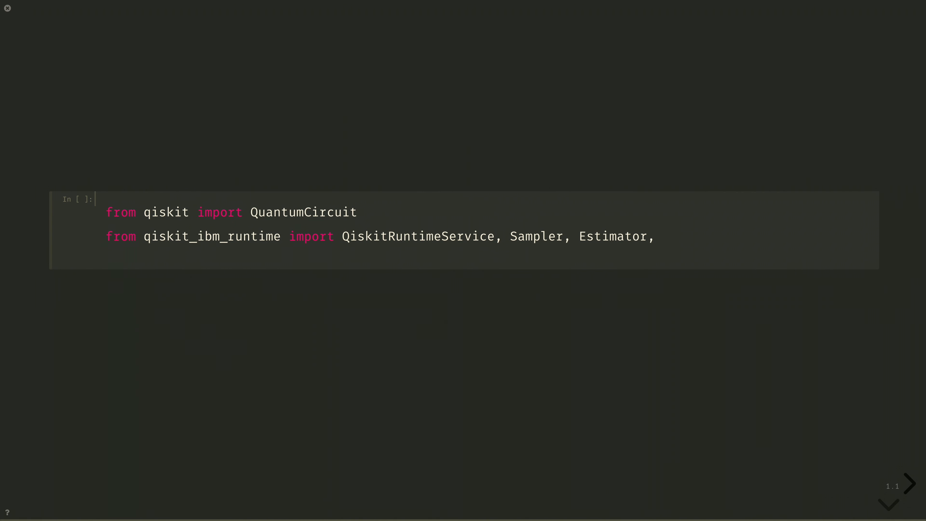
type("Session")
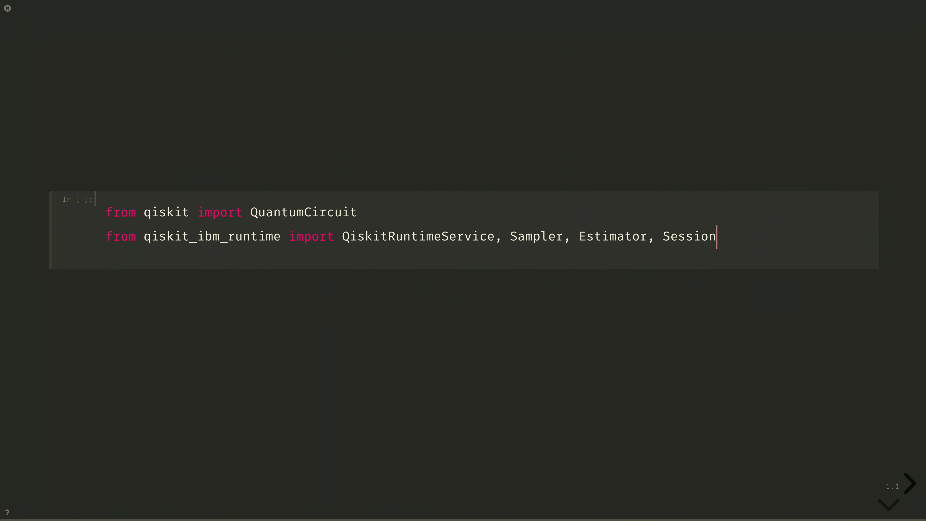
Create service = QiskitRuntimeService() and run the setup cell
key("enter")
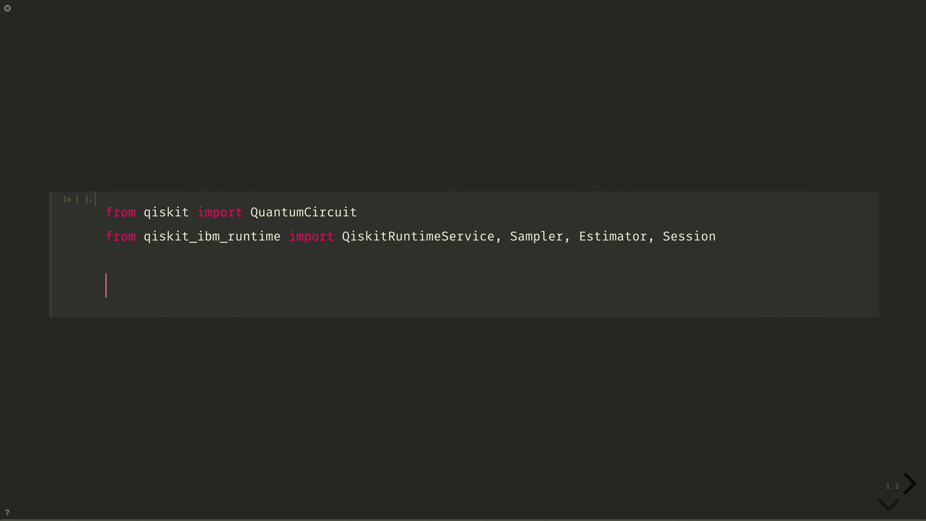
type("service = Q")
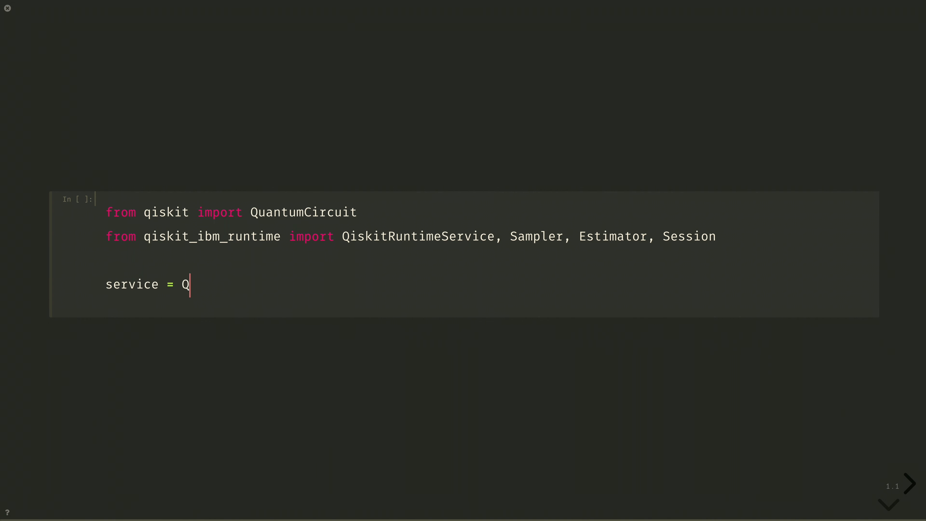
type("iskitRuntimeS")
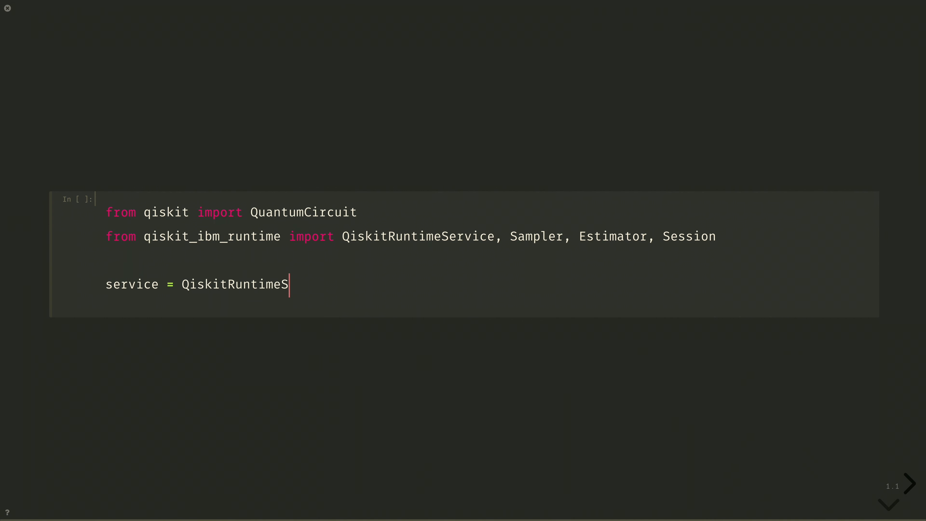
type("ervice()")
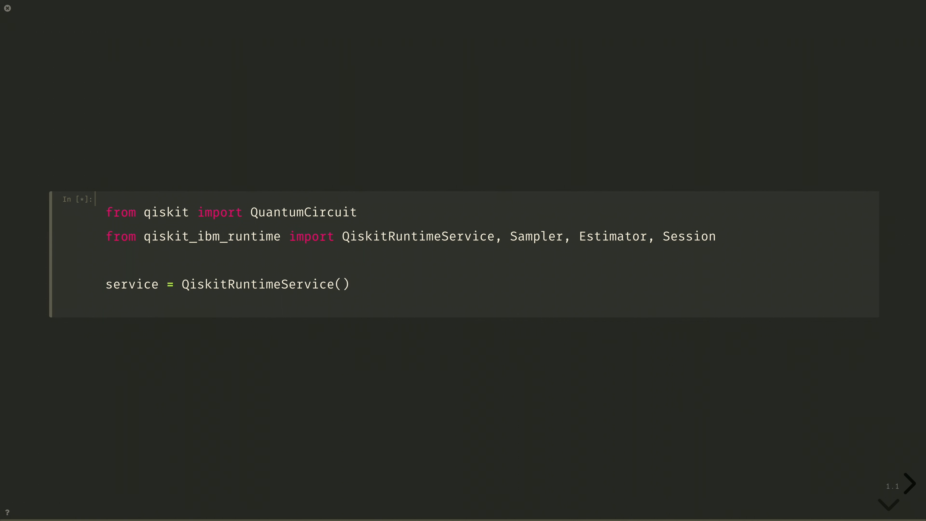
key("shift+enter")
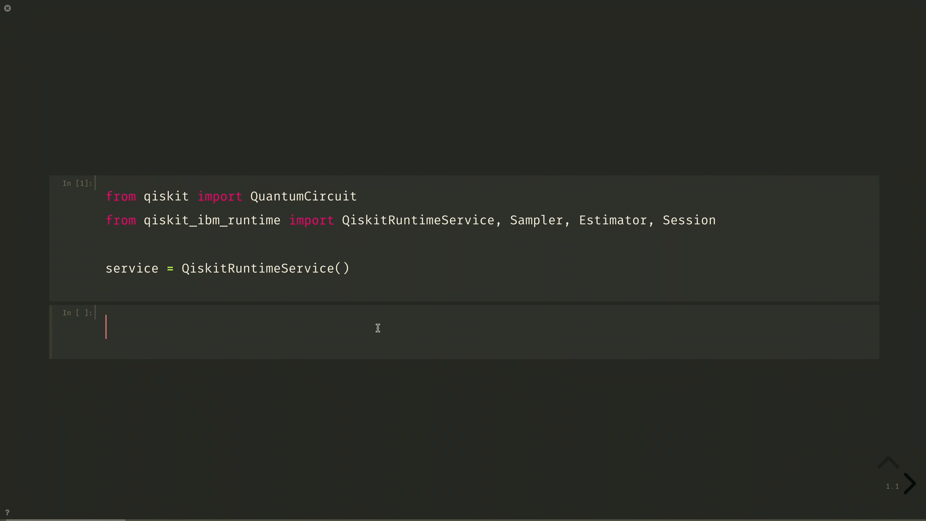
Build qc = QuantumCircuit(2) with h(0), cx(0, 1), measure_all, draw it with 'mpl', and advance the slide
type("qc = Quan")
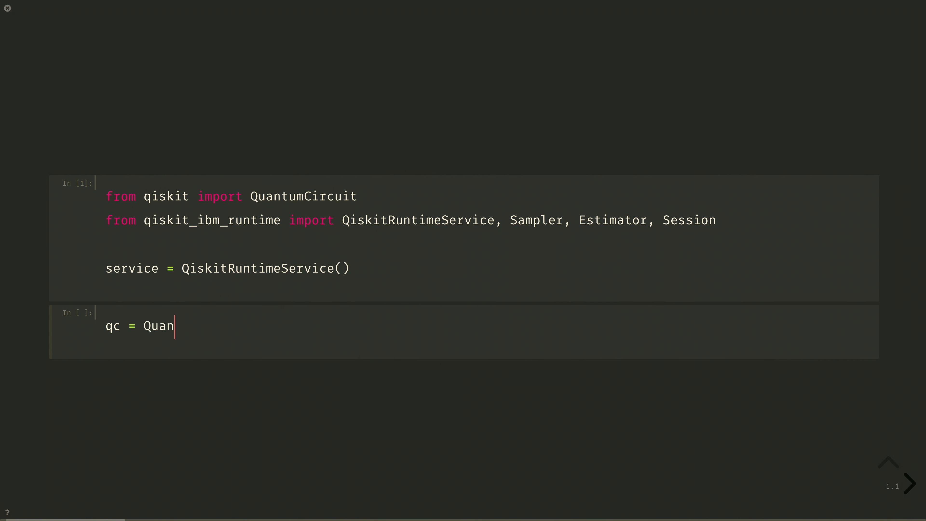
type("tumCircuit(2)")
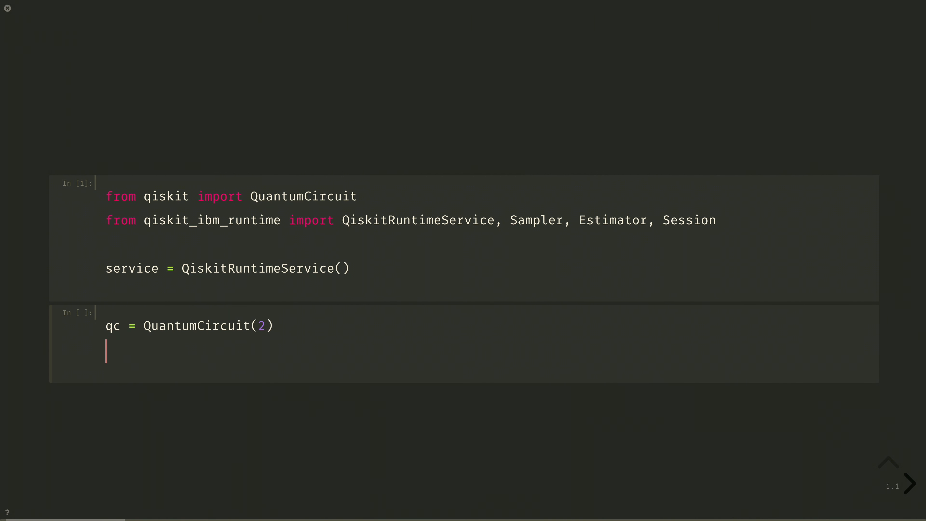
type("qc.h(0)")
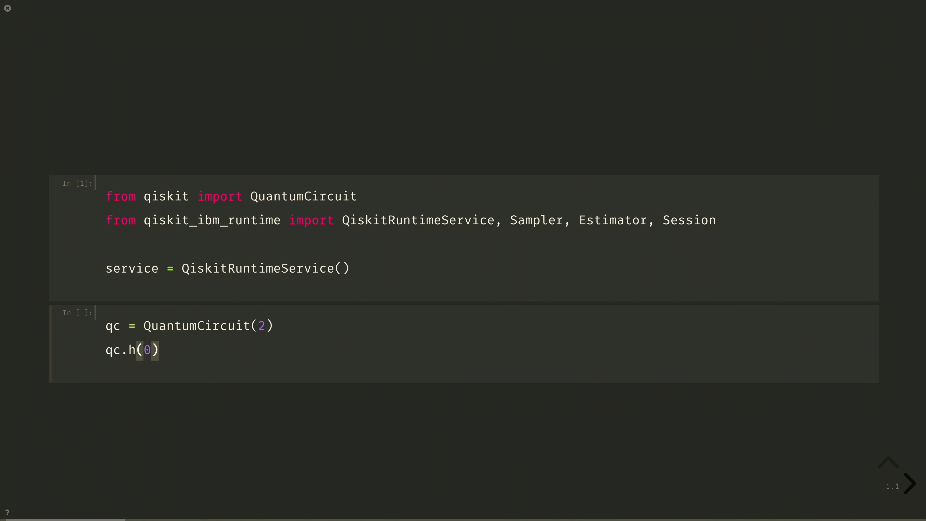
type("qc.cx(0")
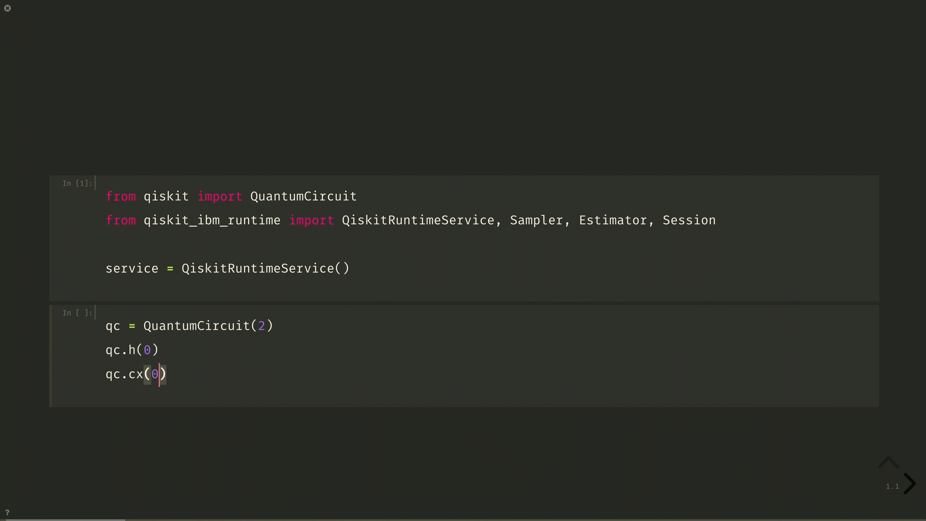
type(", 1)")
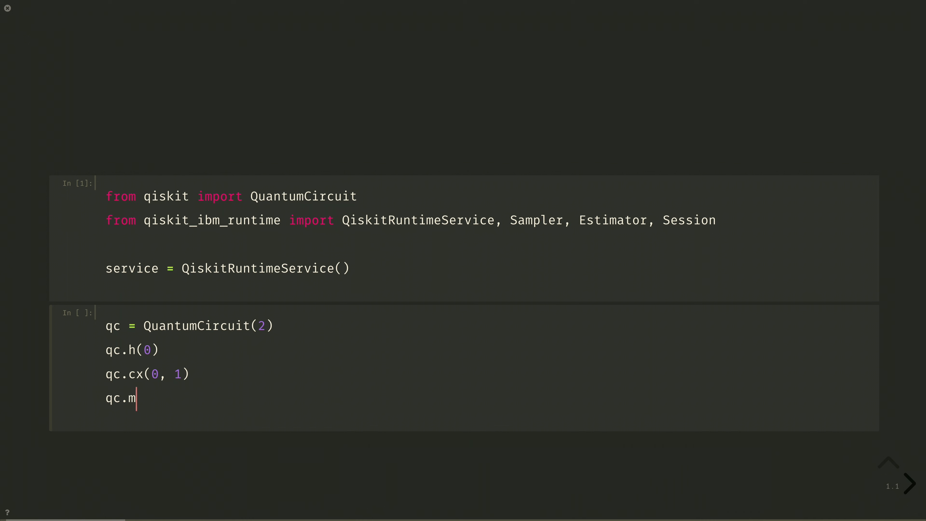
type("easure_all")
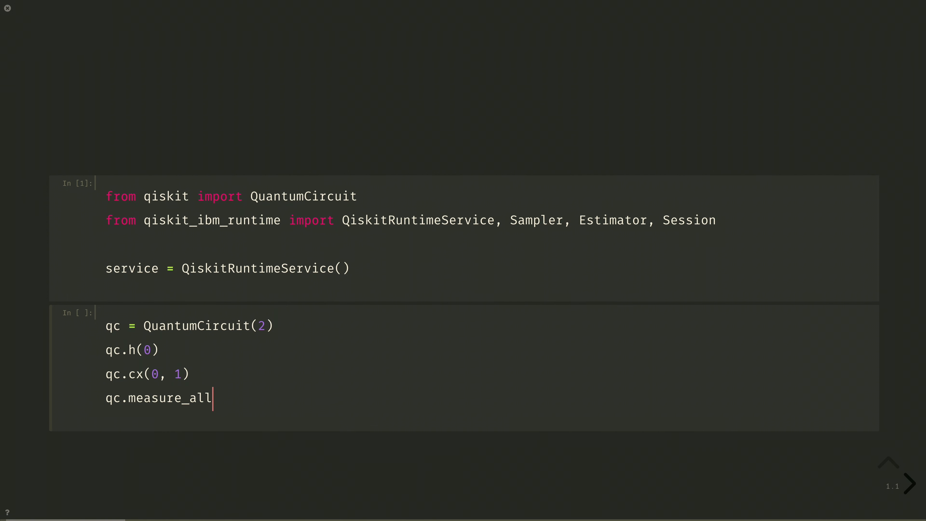
type("()")
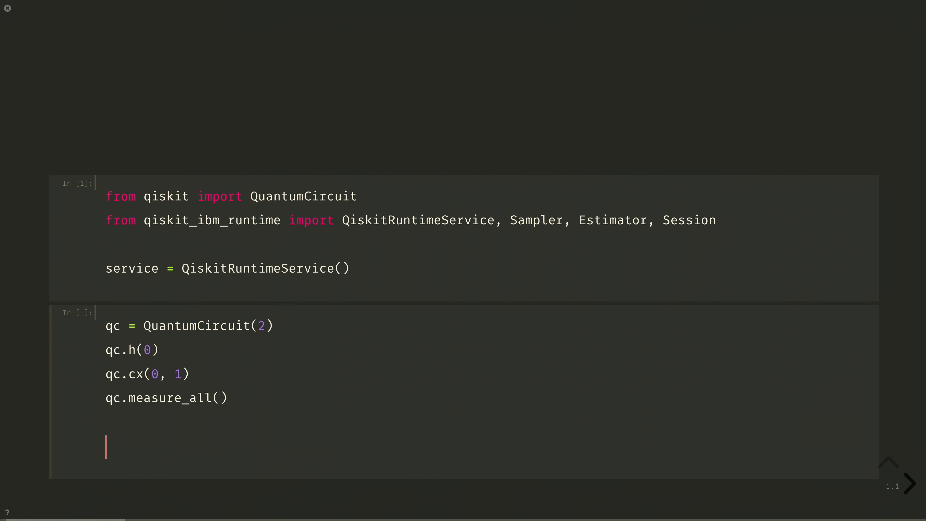
type("qc.draw('')")
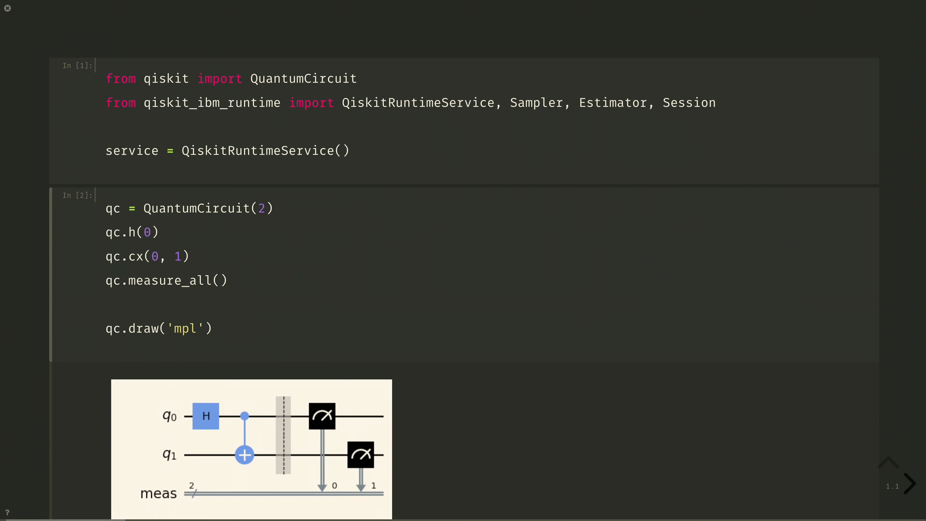
left_click(910, 483)
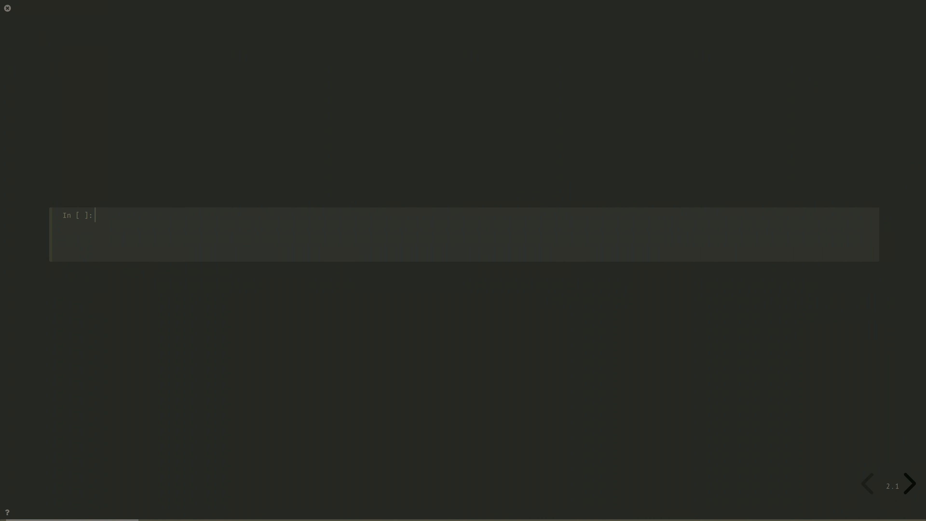
Get backend = service.get_backend('ibm_lagos')
type("backend = ser")
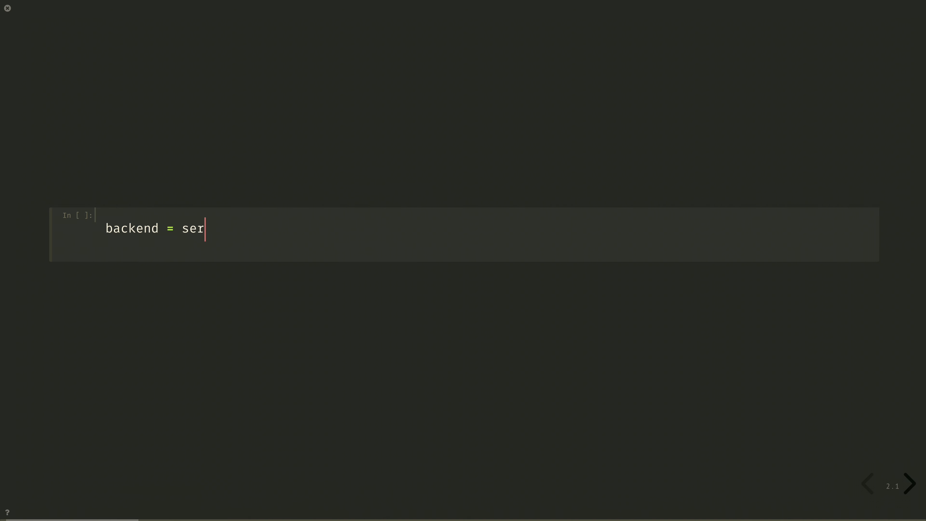
type("vice.get_backe")
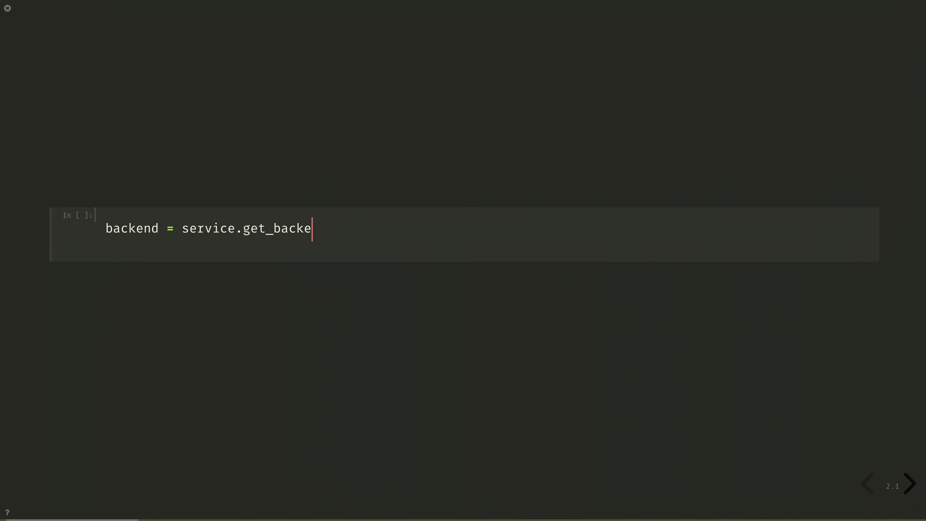
type("nd('ibm_')")
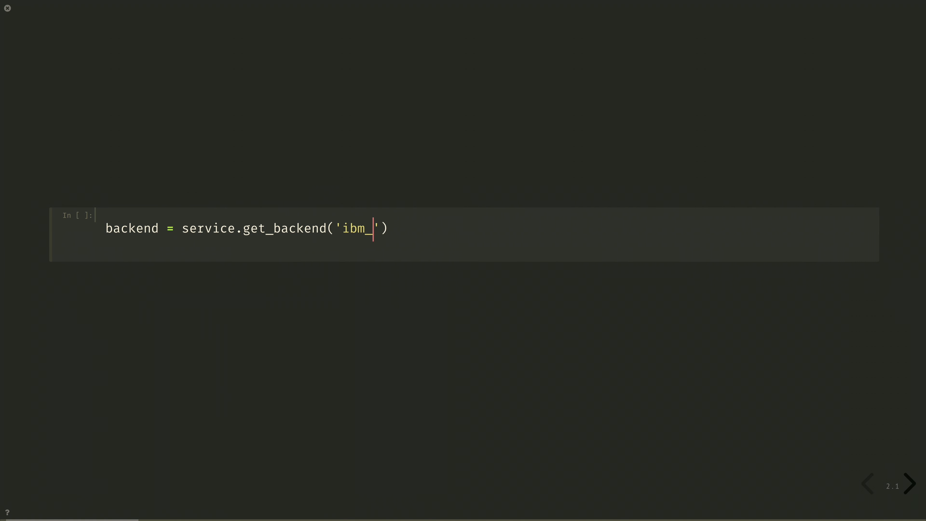
type("lagos")
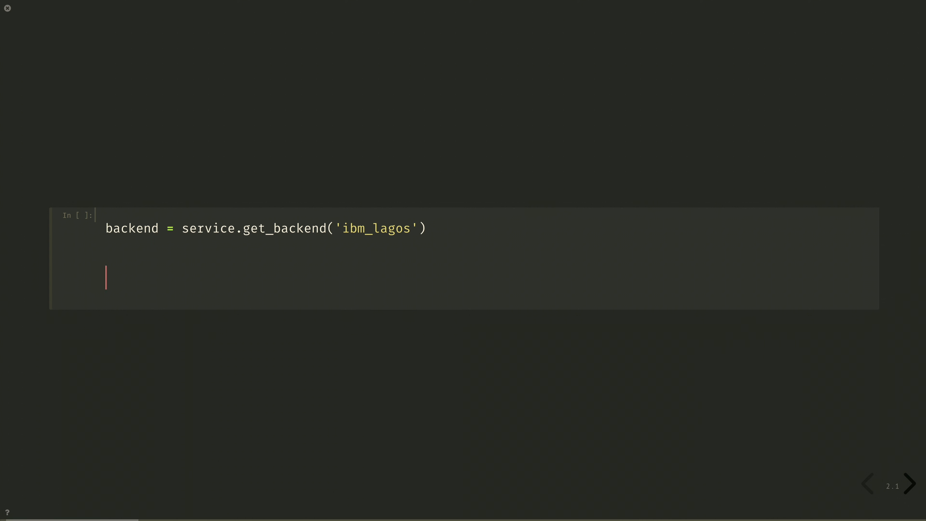
Write a with Session(service=service, backend=backend) block creating sampler = Sampler()
type("with Session")
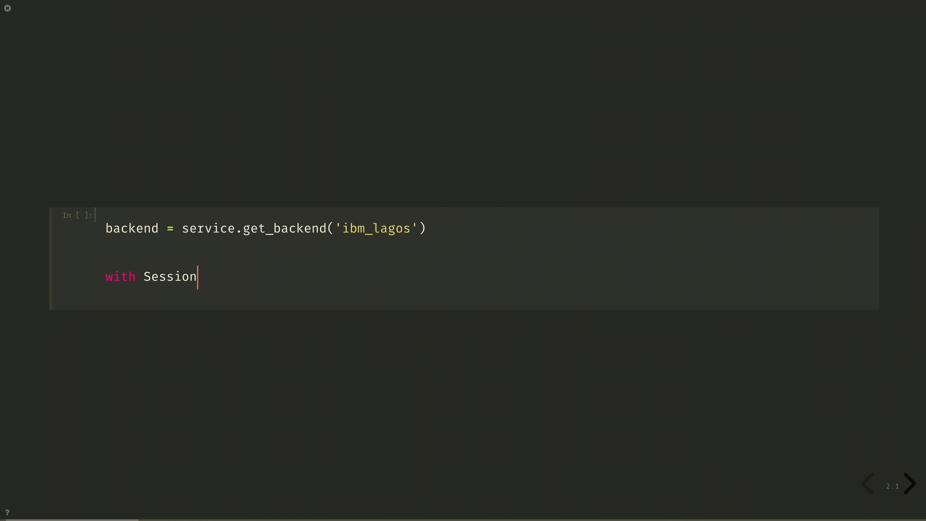
type("(service=")
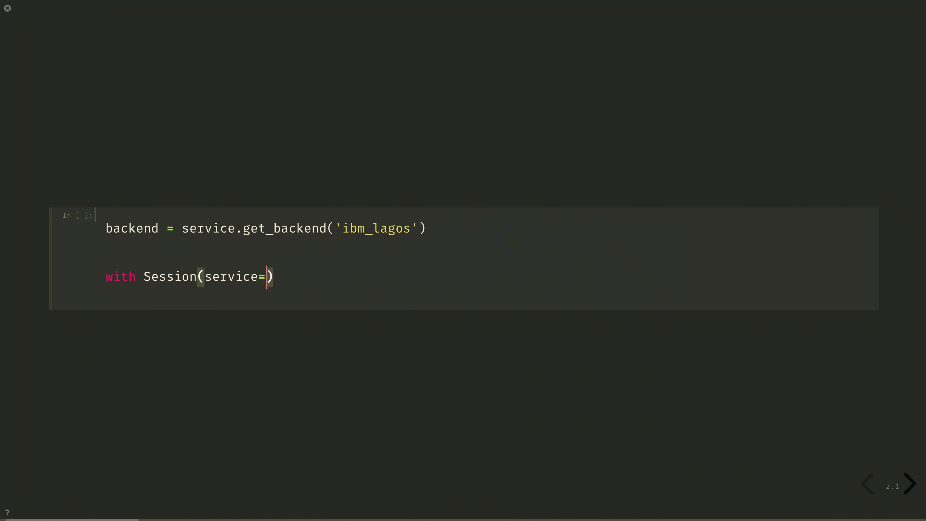
type("service")
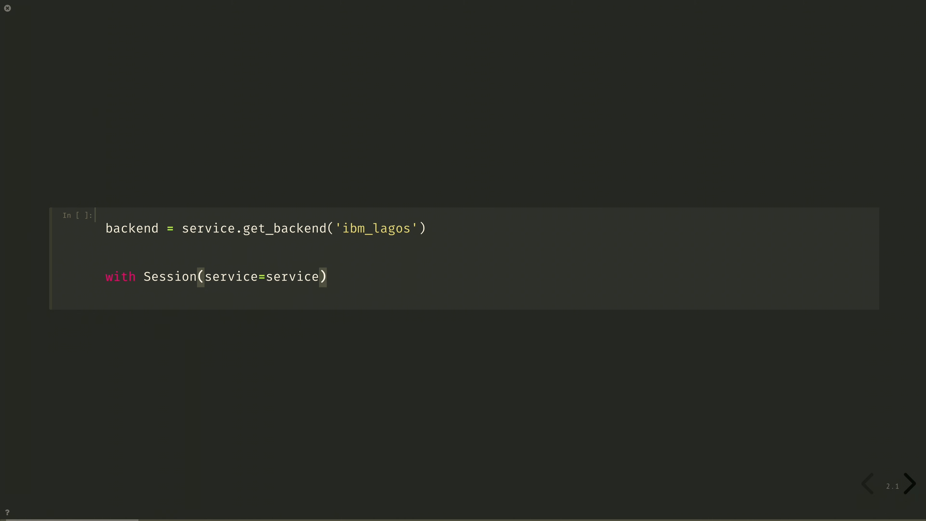
type(", backend=backe")
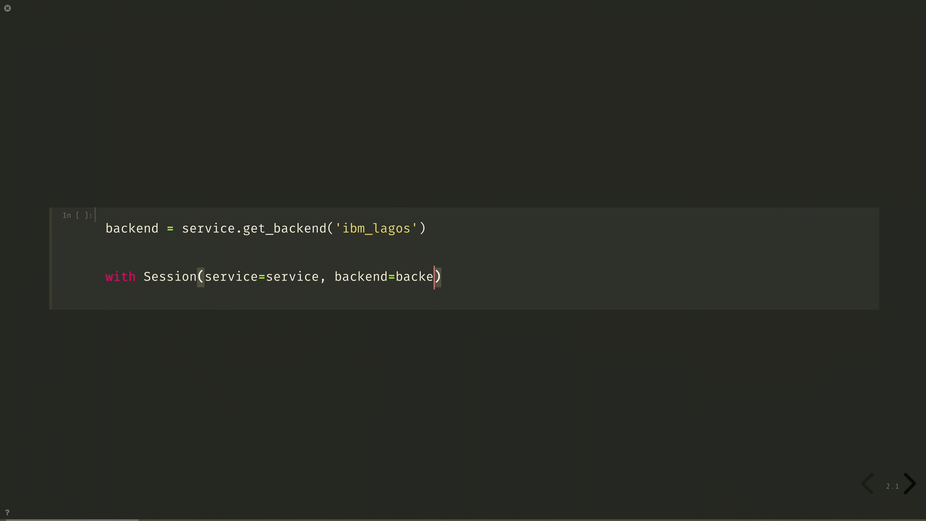
type("nd) as a")
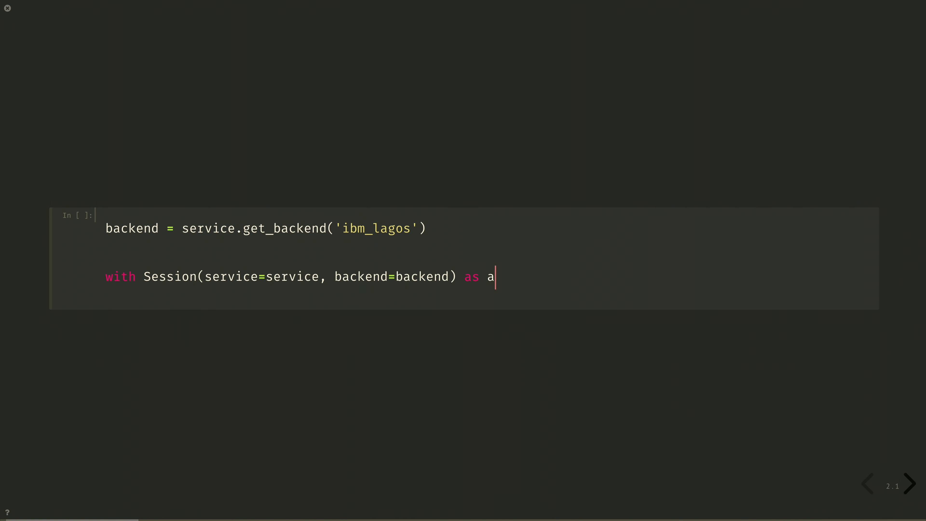
type("session:")
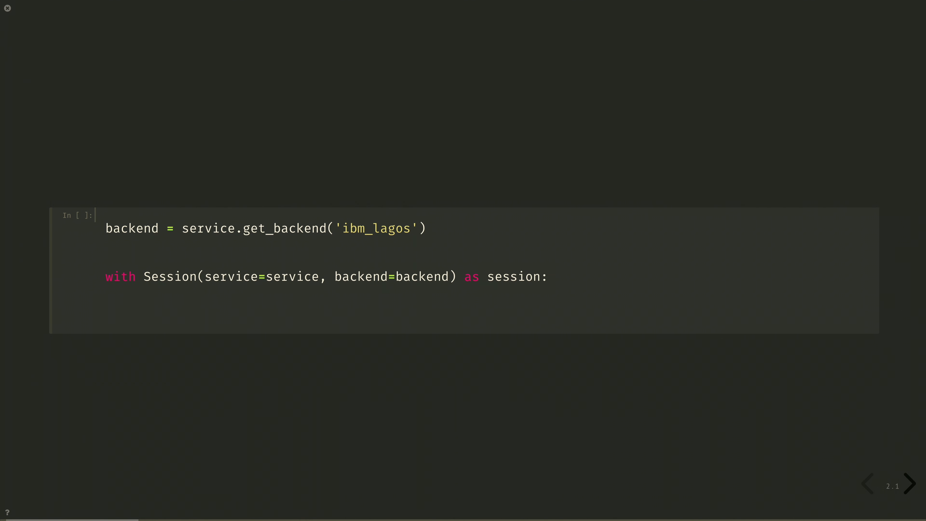
type("sampler")
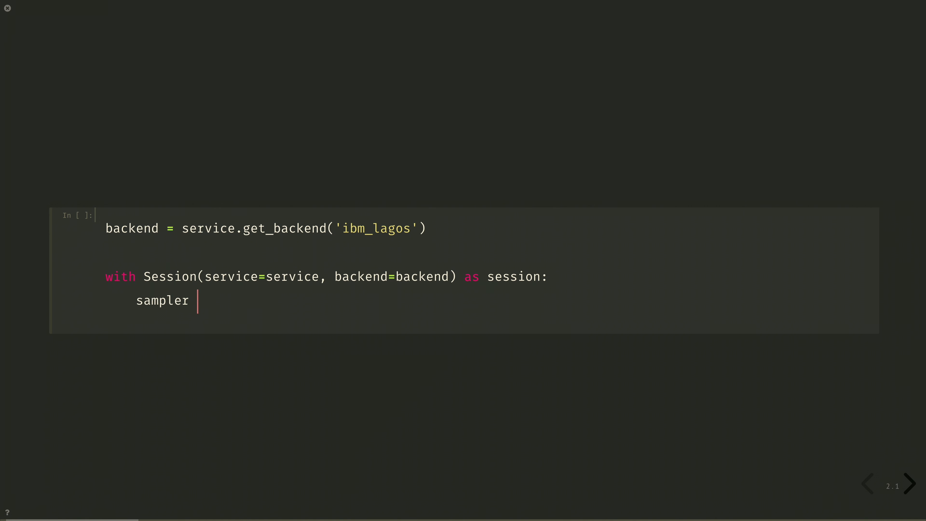
type("= Sampler()")
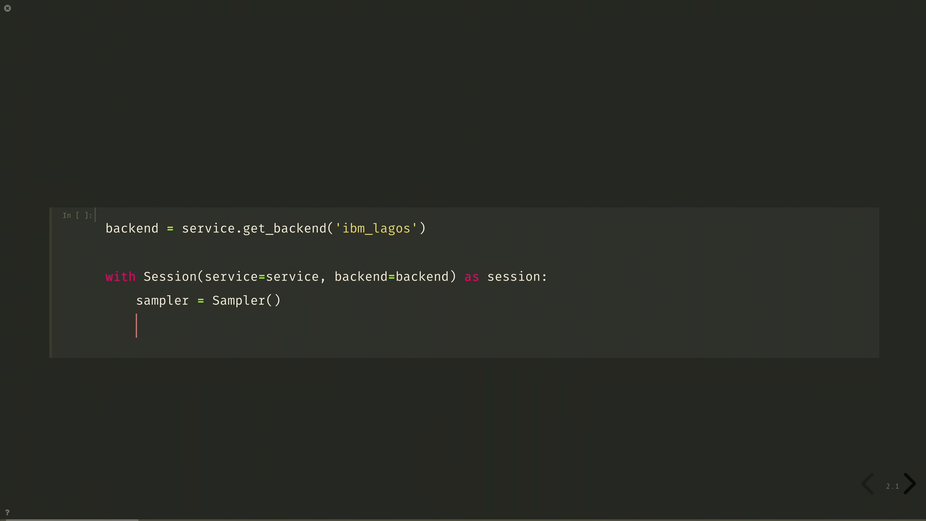
Submit job = sampler.run(circuits=qc) inside the session
type("jo")
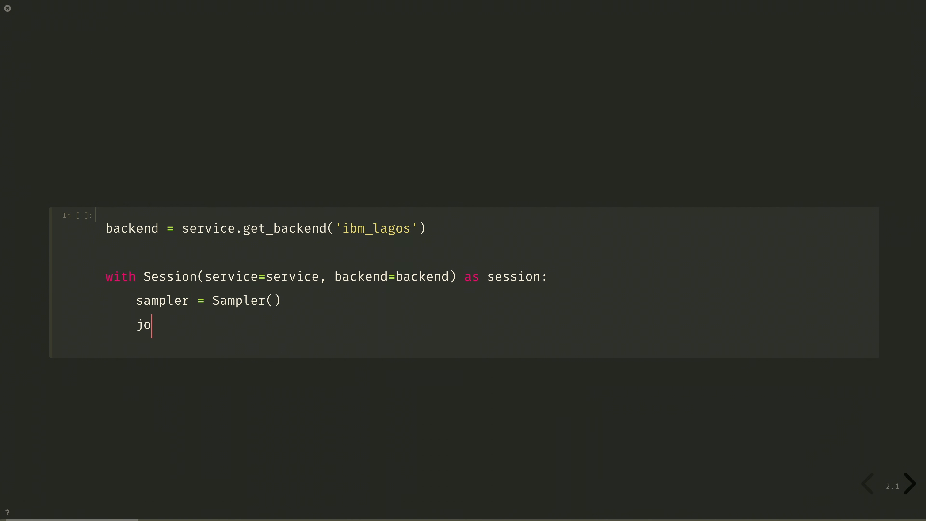
type("b = sampler.")
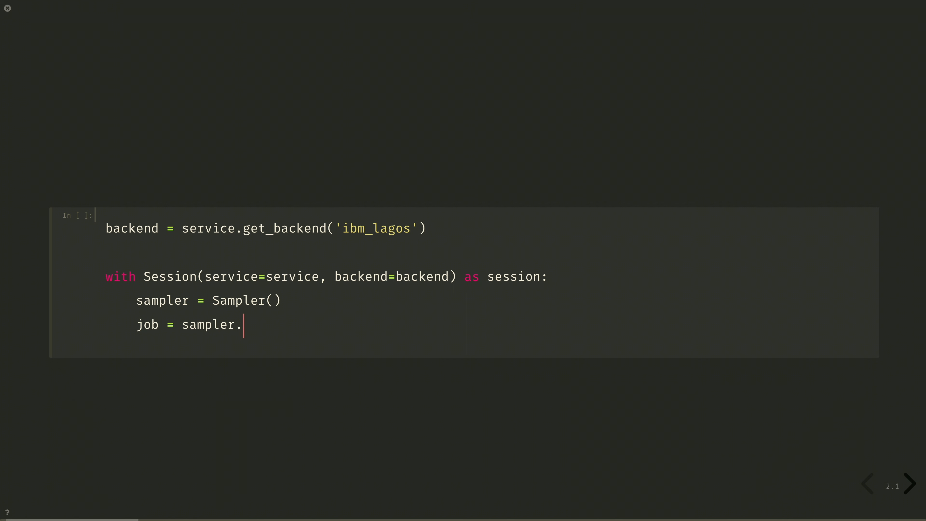
type("run(q")
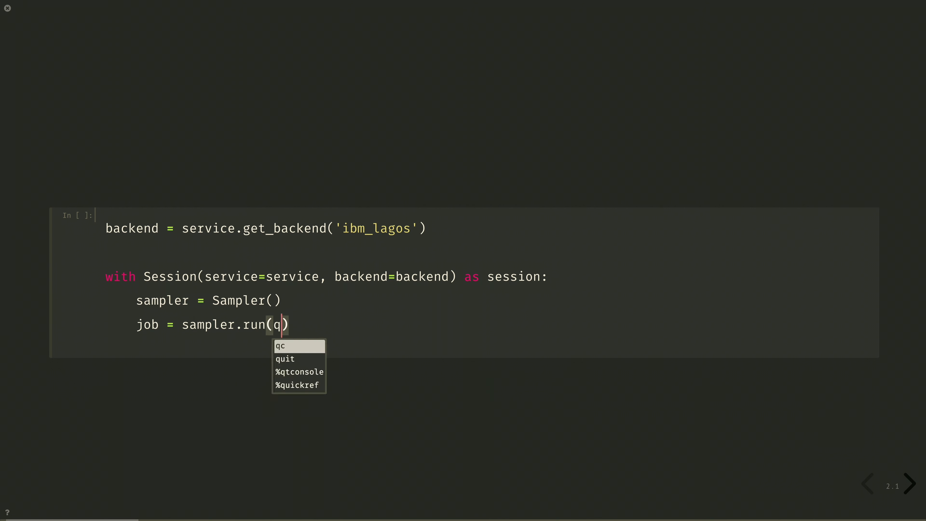
type("circuits=")
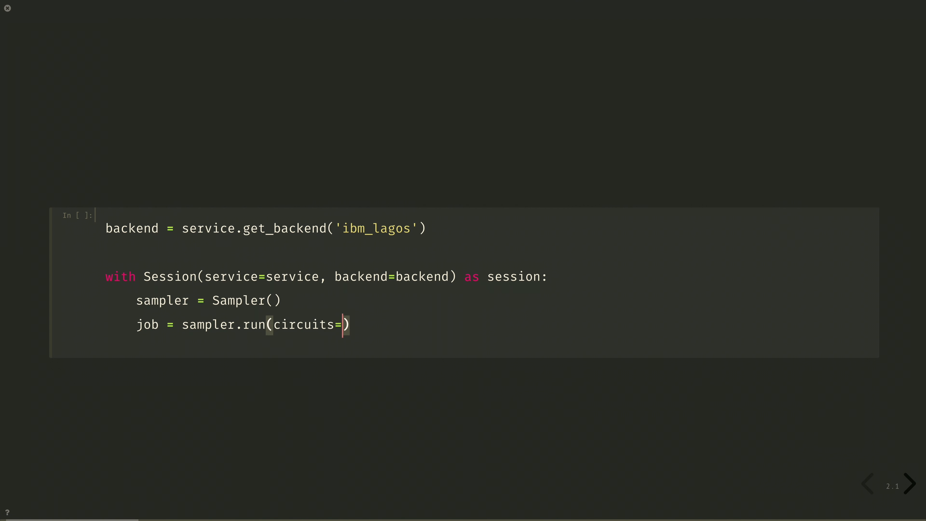
type("qc")
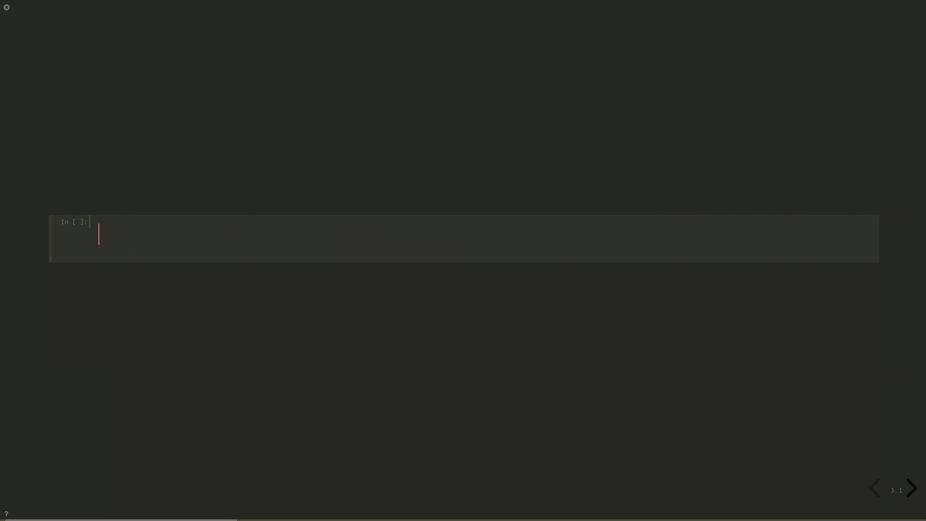
Run job.result() to print the SamplerResult and move into the next slide's cell
type("job.res")
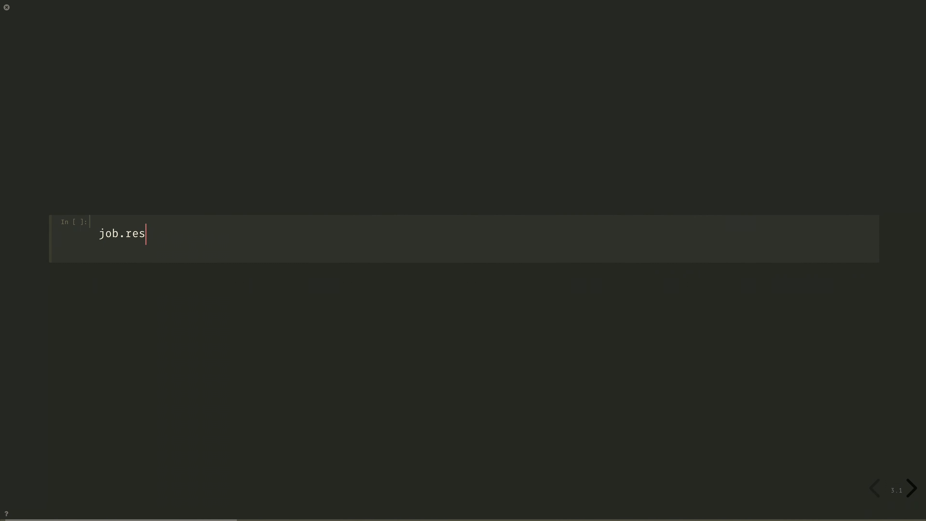
type("ult()")
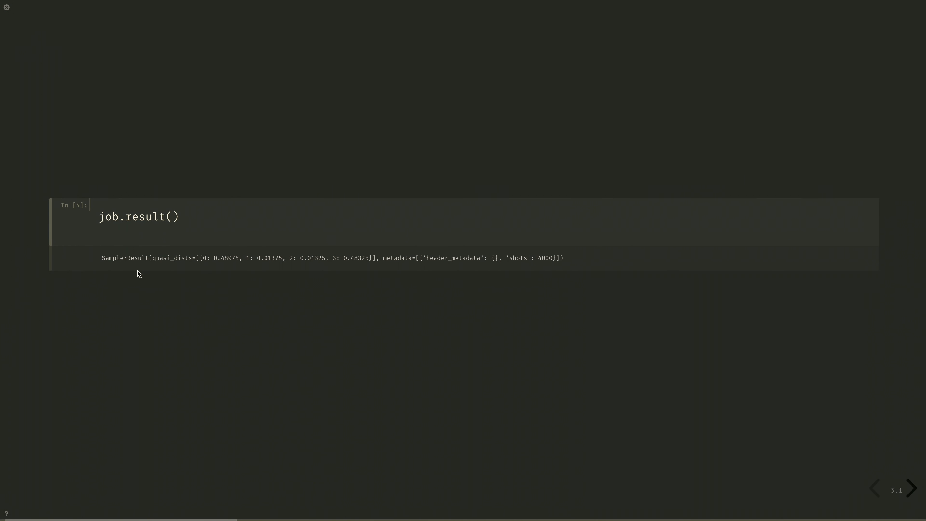
left_click(911, 489)
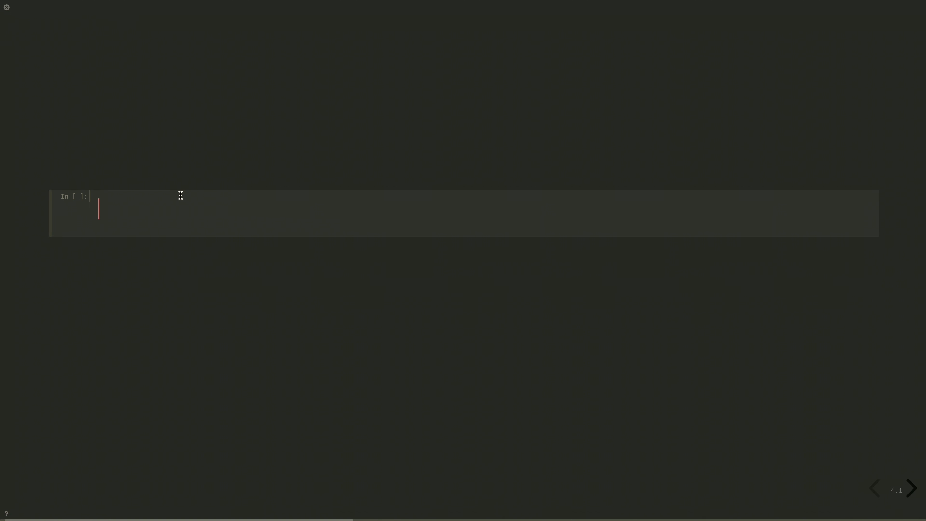
Import plot_histogram from qiskit.visualization
type("from")
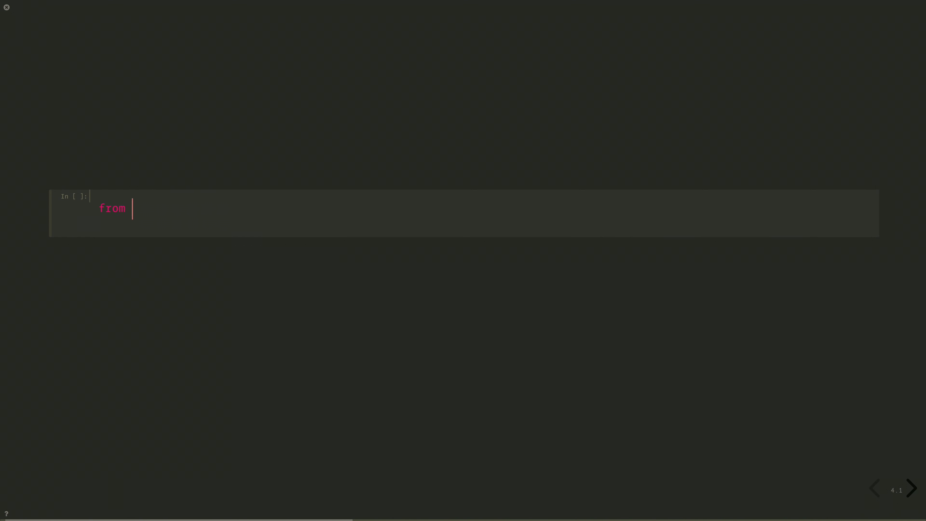
type("qiskit.vi")
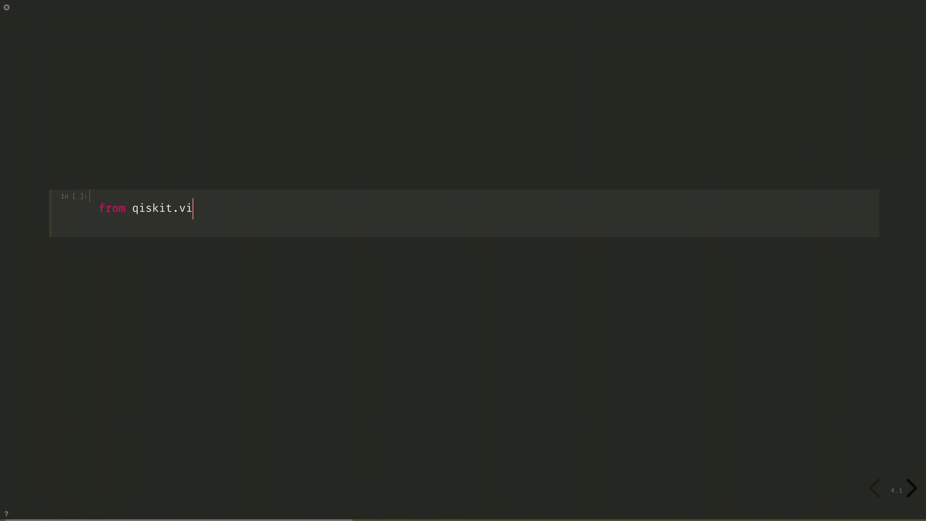
type("sualizati")
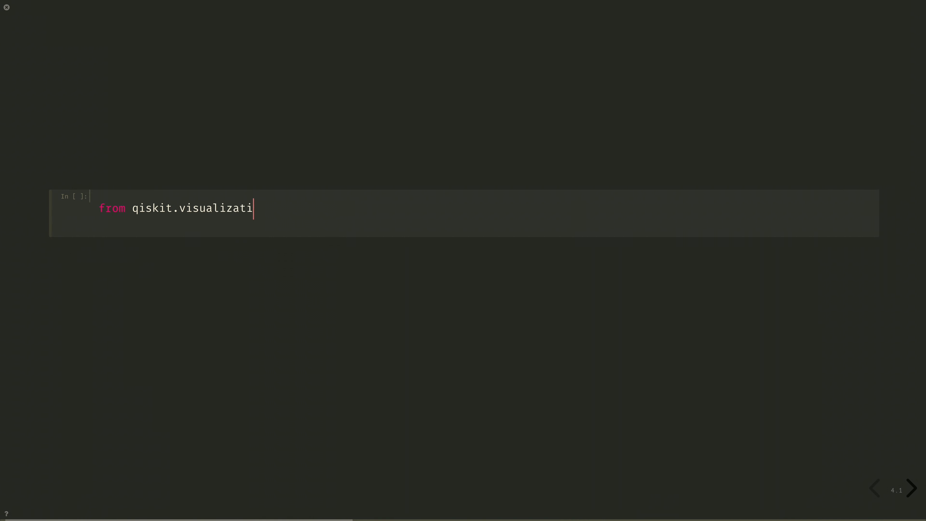
type("on import plo")
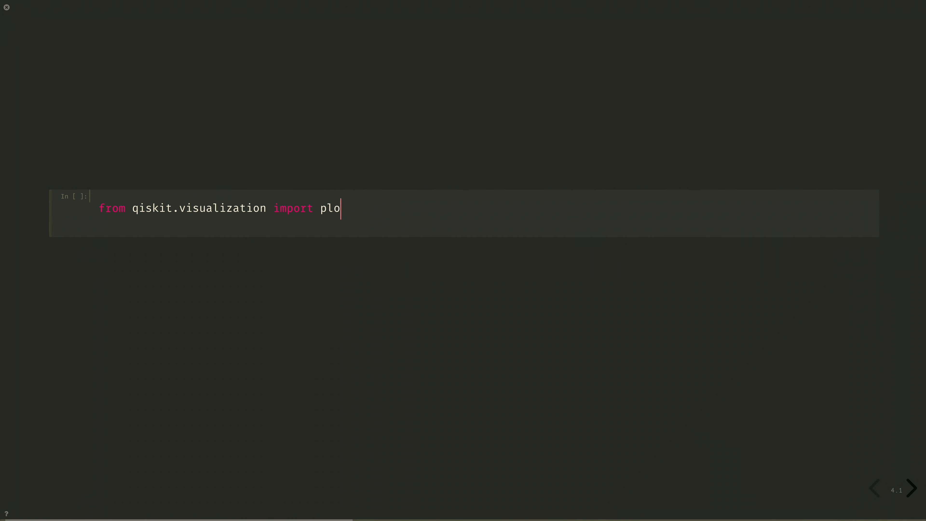
type("t_histogram")
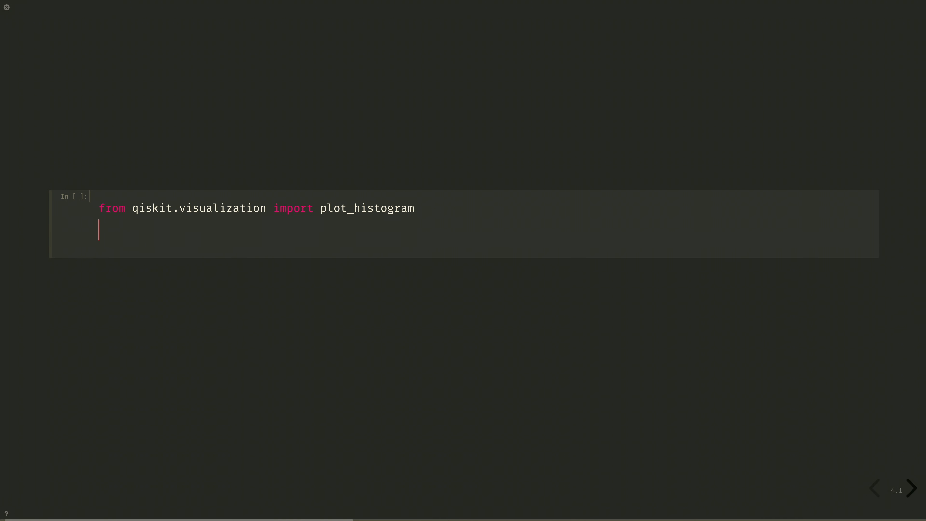
Plot plot_histogram(job.result().quasi_dists[0].binary_probabilities()) and move to the next slide's cell
type("plot_hiostogram")
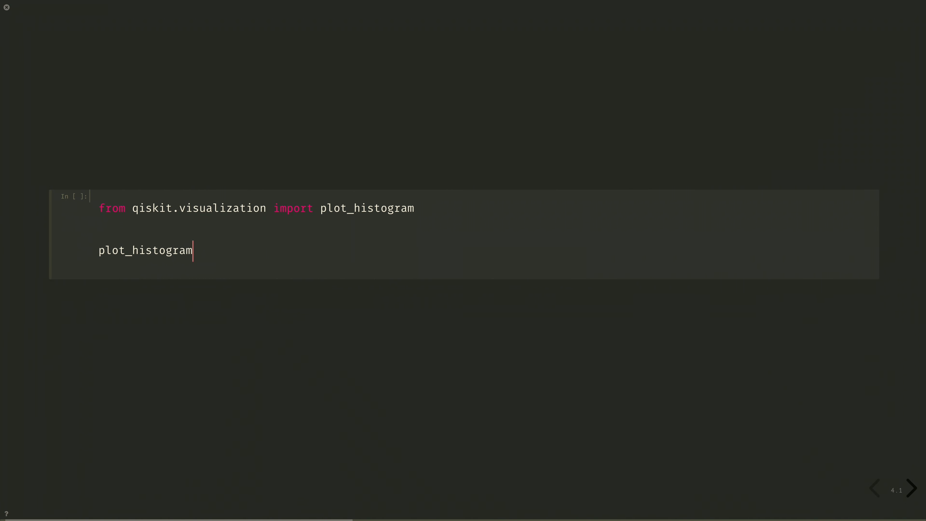
type("(jo")
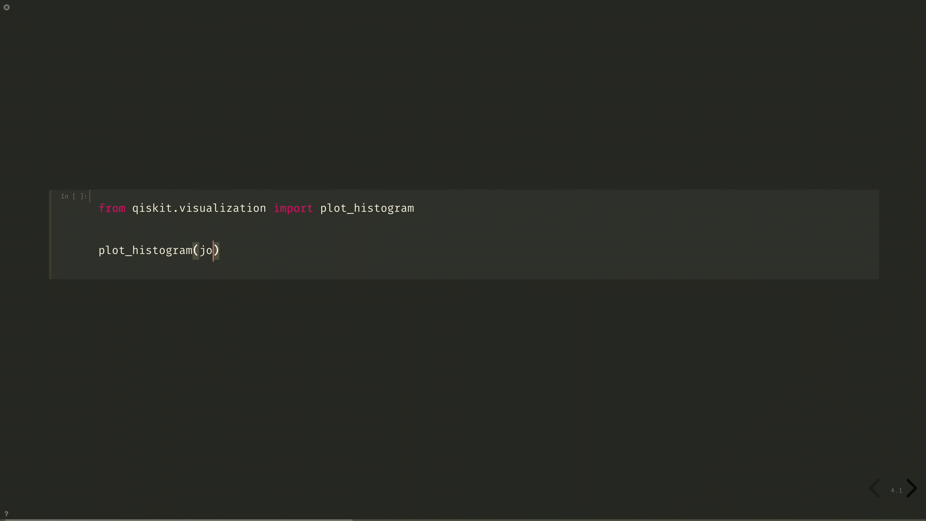
type("b.result()")
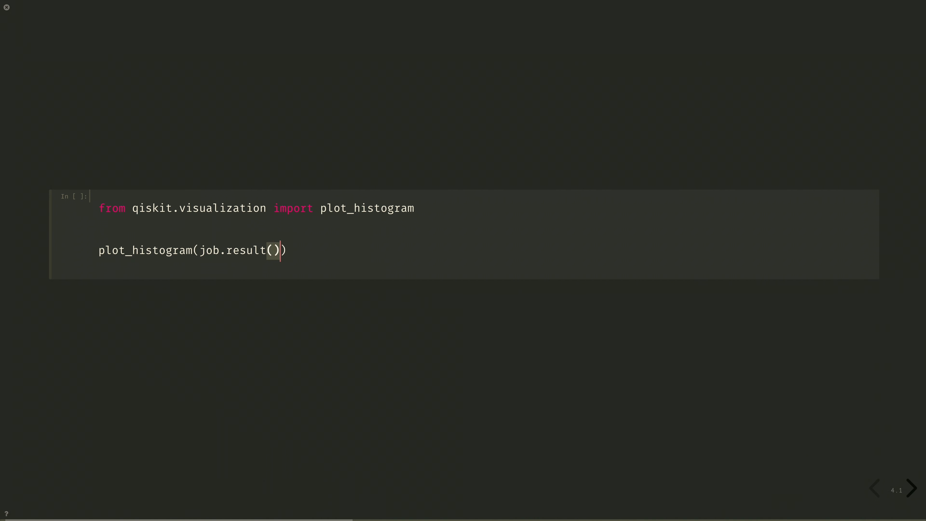
type(".qu")
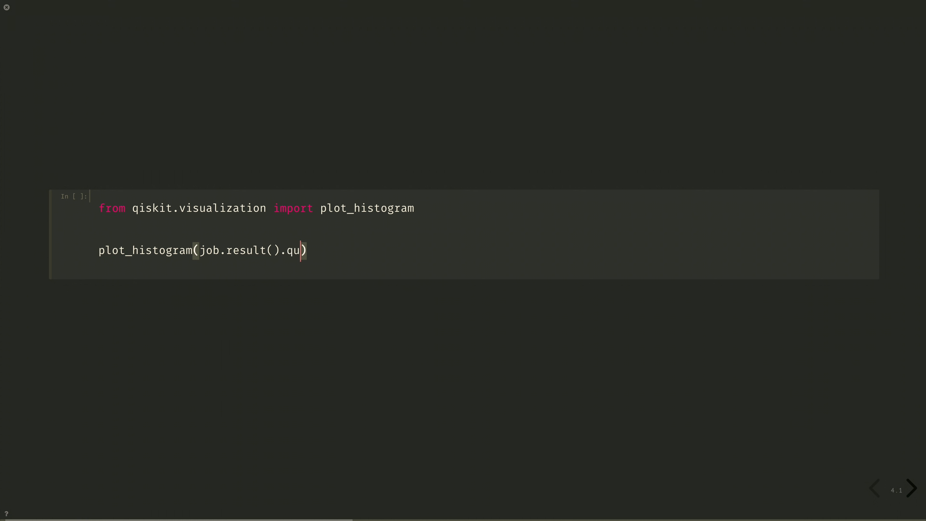
type("asi_dists")
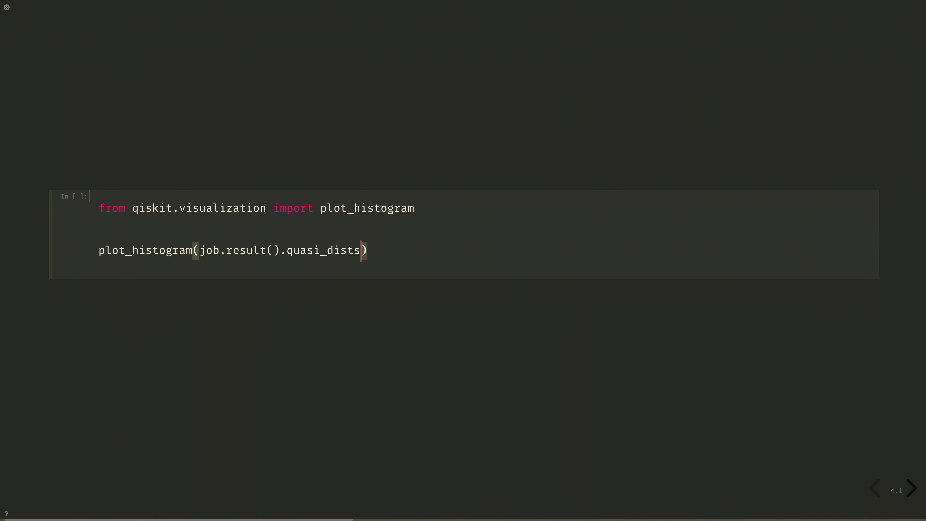
type("[0]")
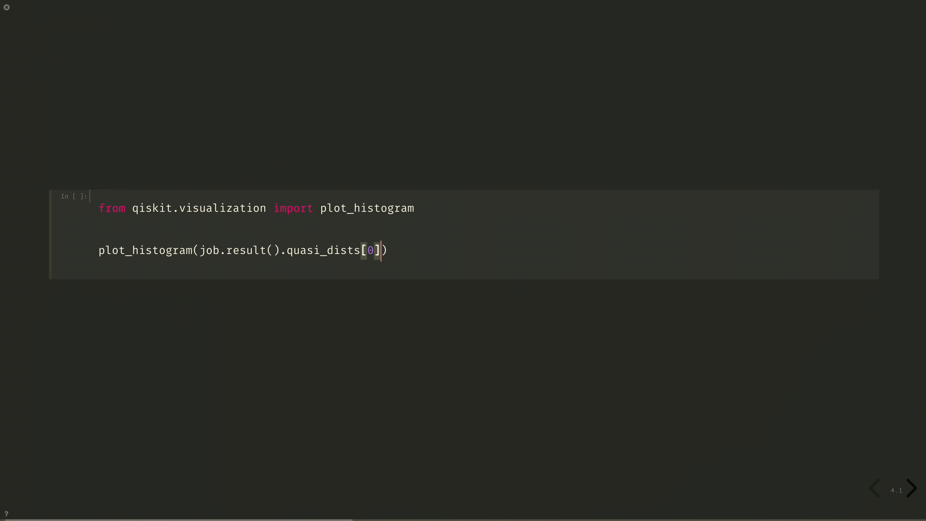
type(".b")
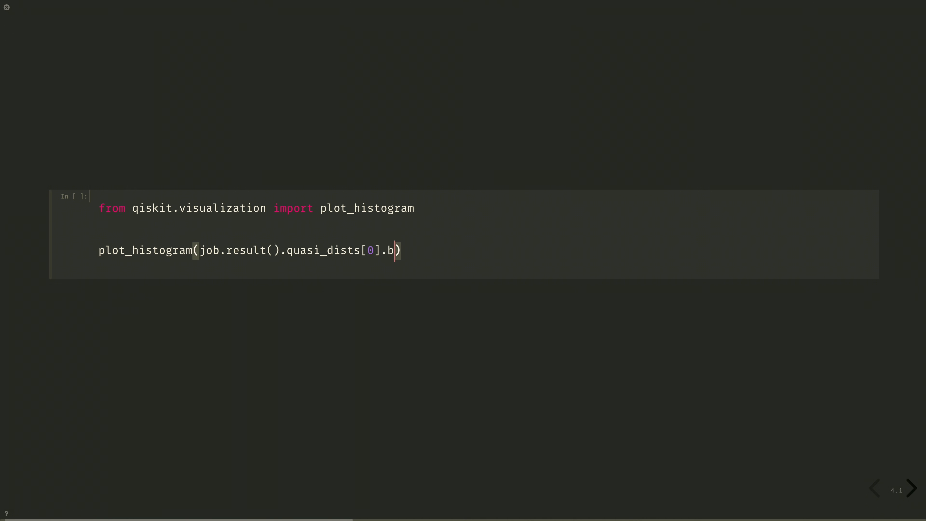
type("inary")
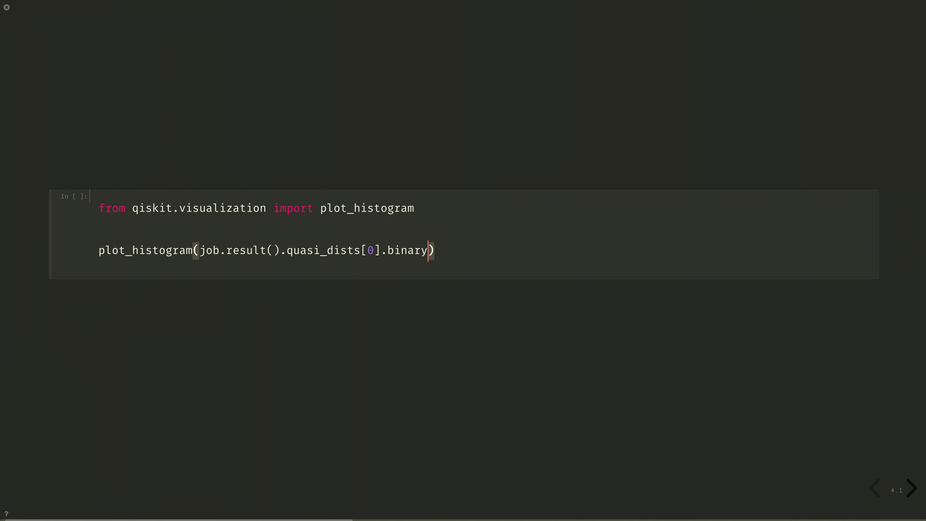
type("_pro")
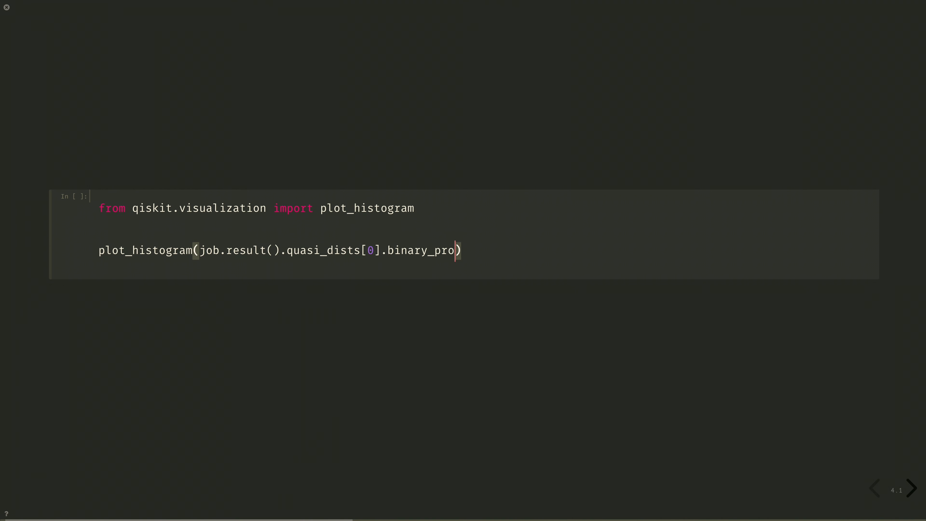
type("babilities(")
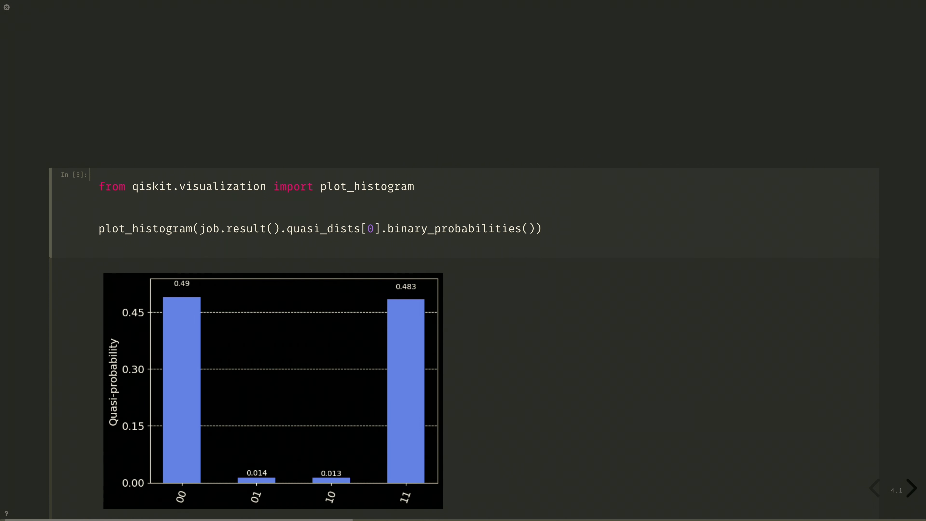
left_click(911, 489)
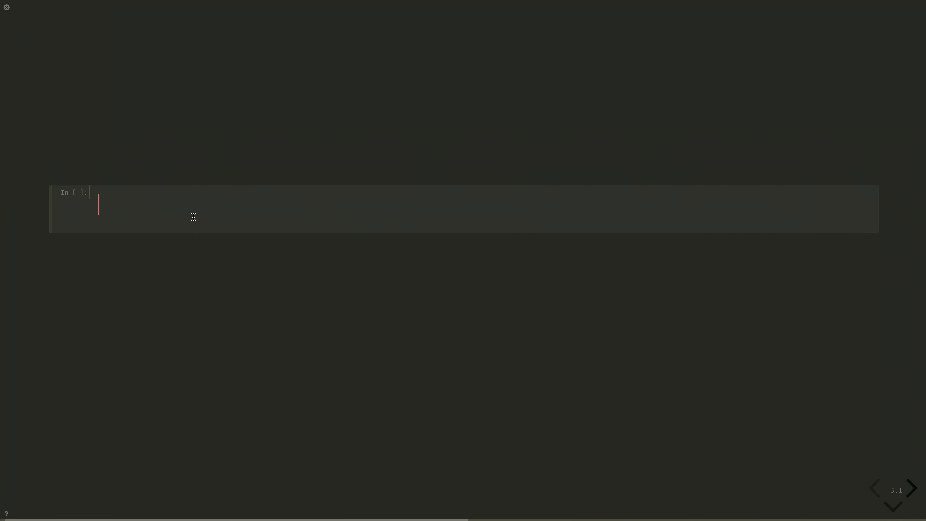
Draw the submitted circuit with job.inputs['circuits'][0].draw('mpl')
type("job.inp")
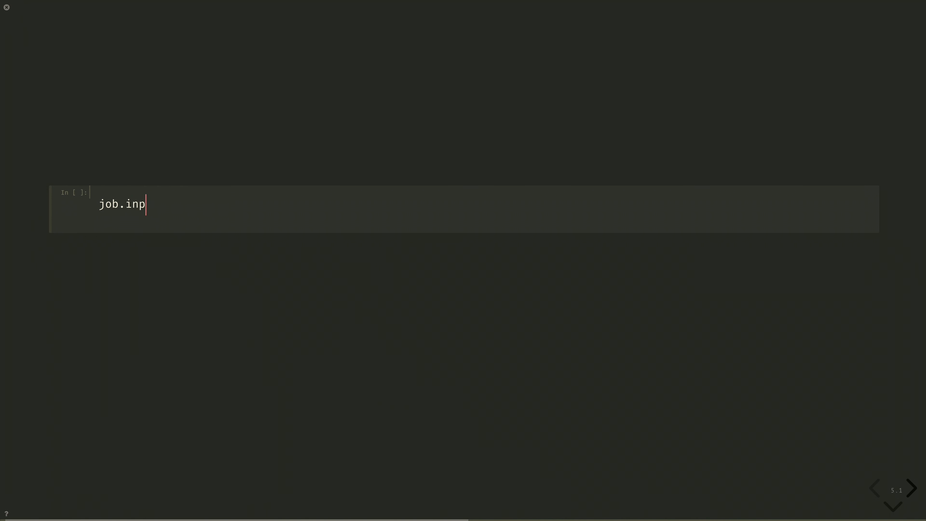
type("uts[]")
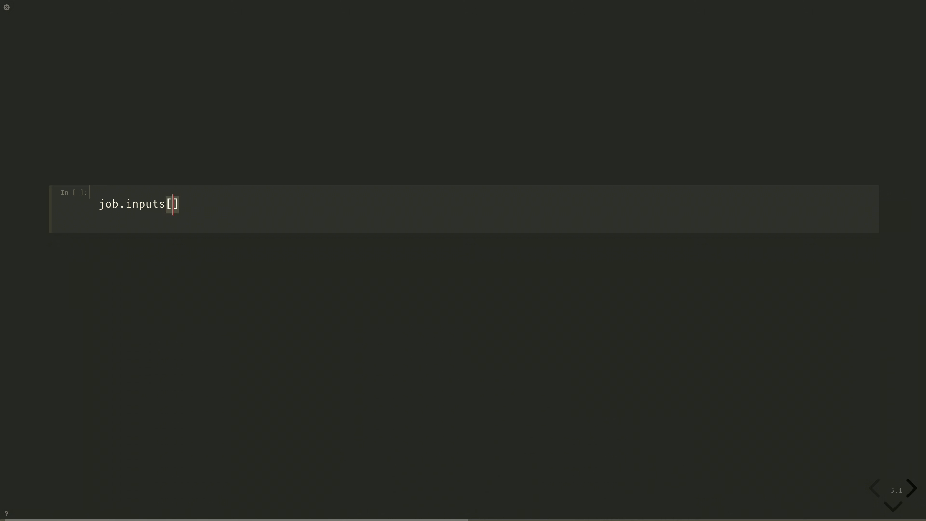
type("'circuits'")
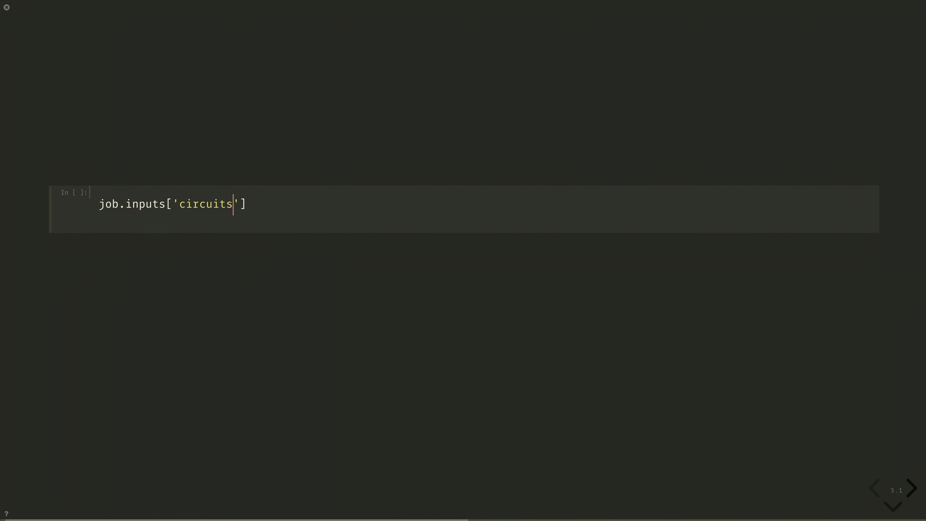
type("[0]")
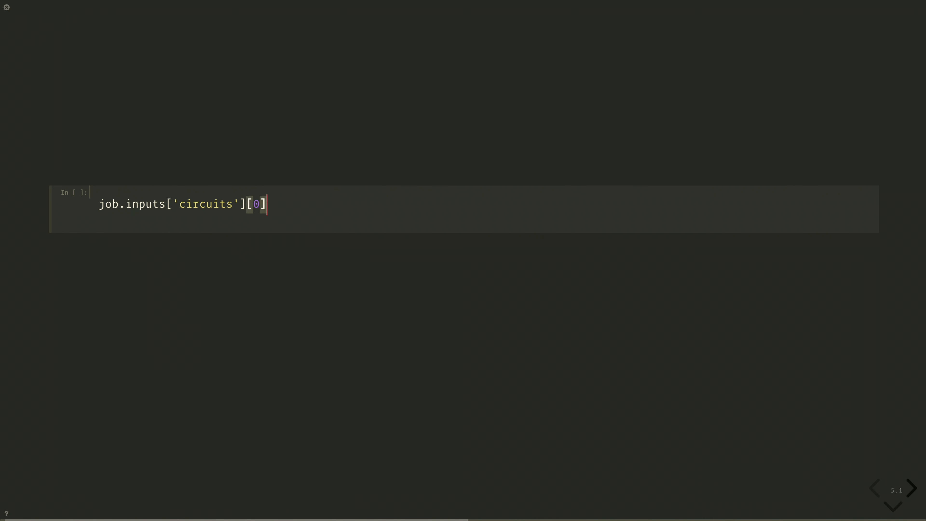
type(".draw()")
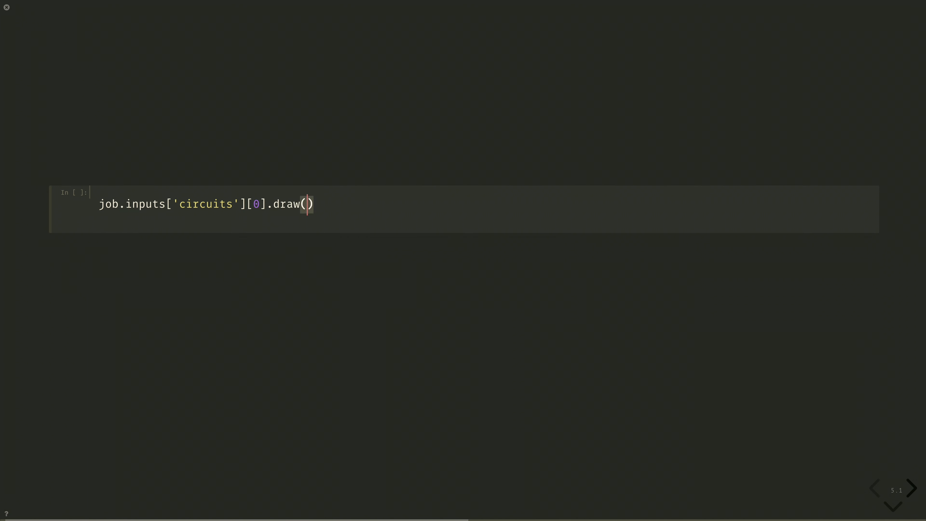
type("'mpl'")
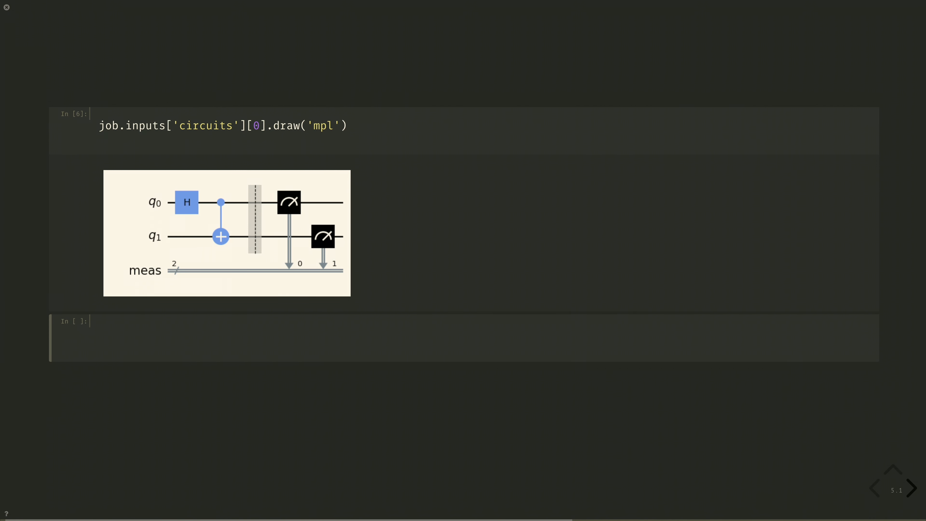
mouse_move(171, 324)
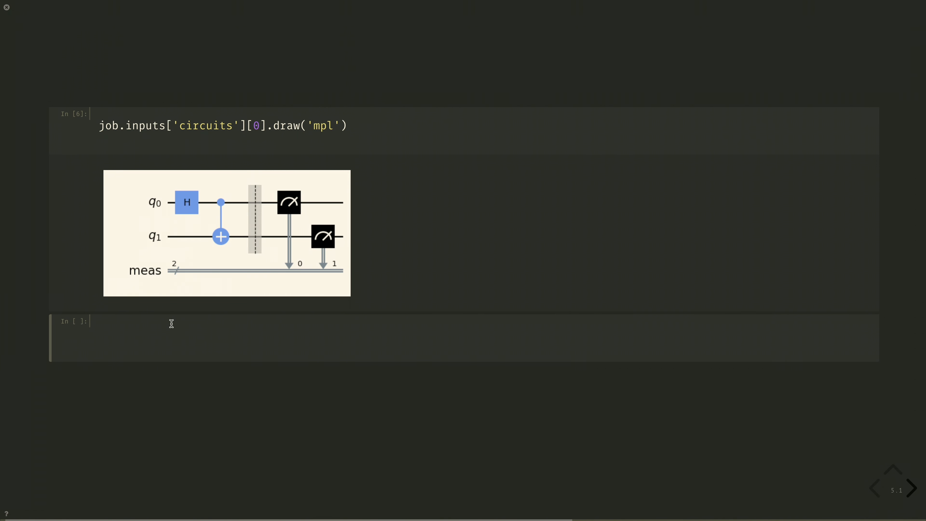
Print the job's logs with print(job.logs())
type("print(")
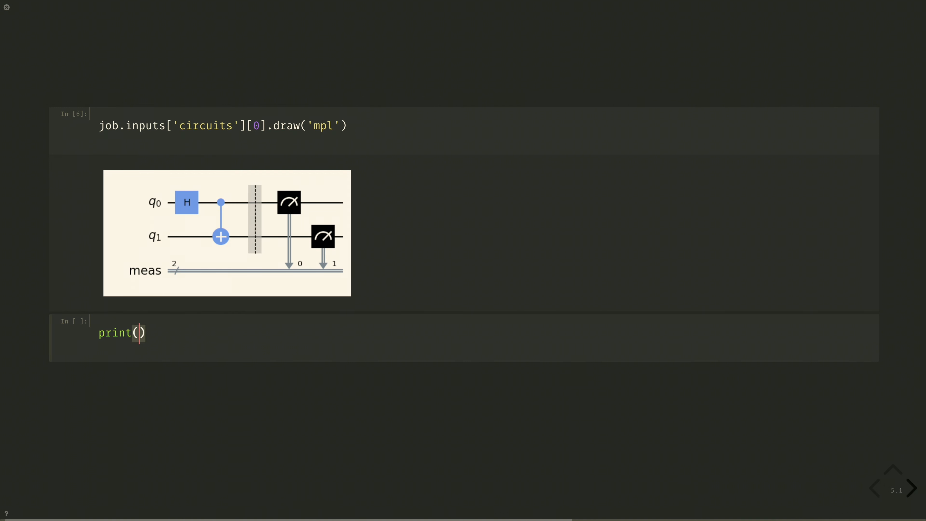
type("job.logs()")
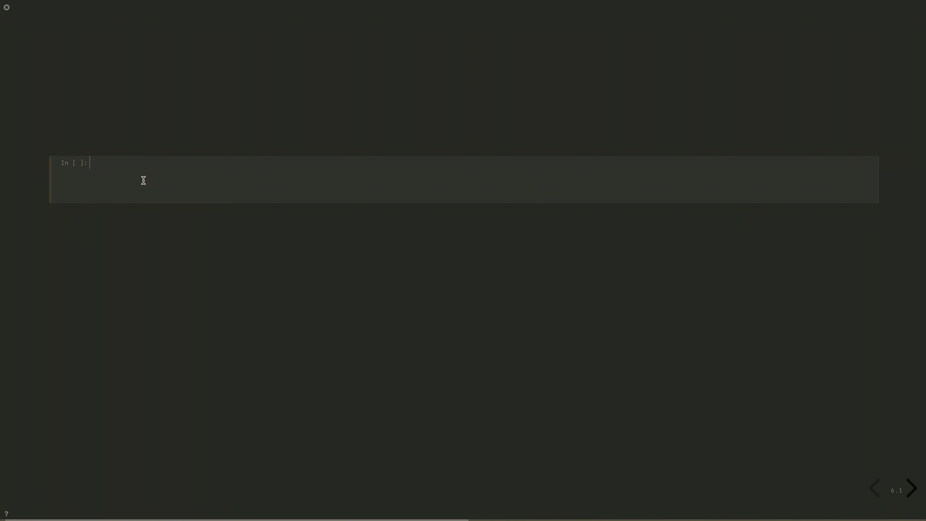
Import retrieve_observable_and_ansatz from friends
type("from f")
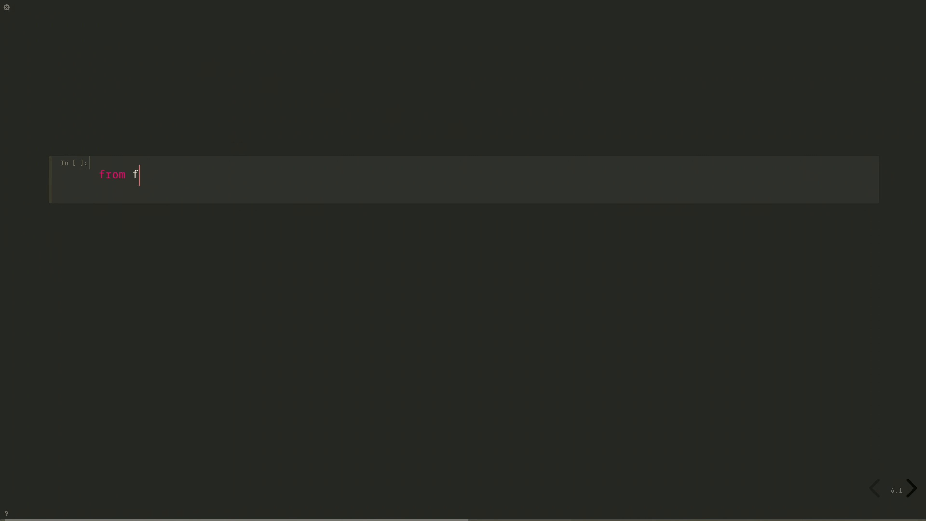
type("riends import")
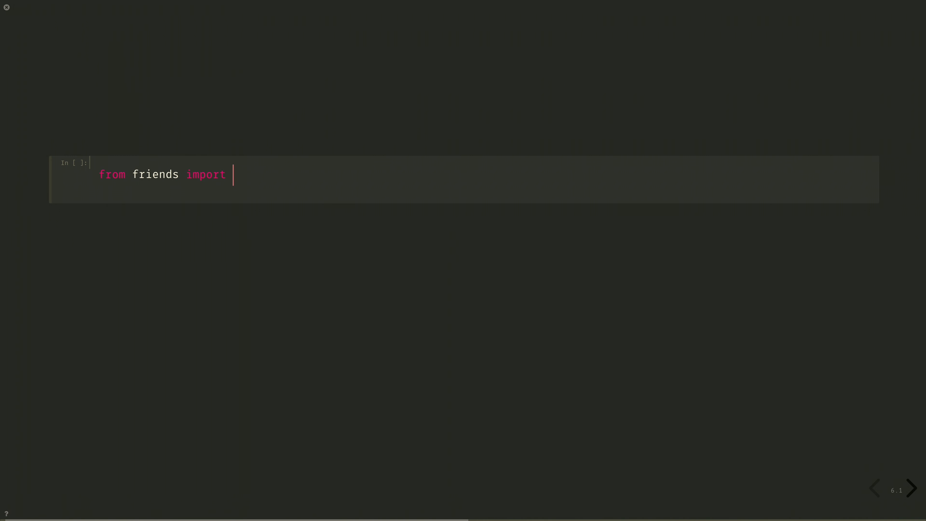
type("retrieve_")
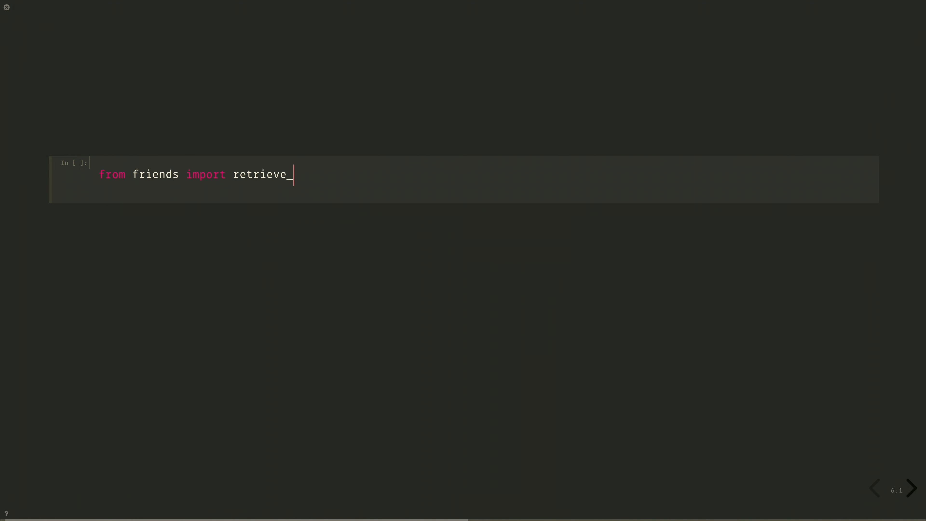
type("observable_")
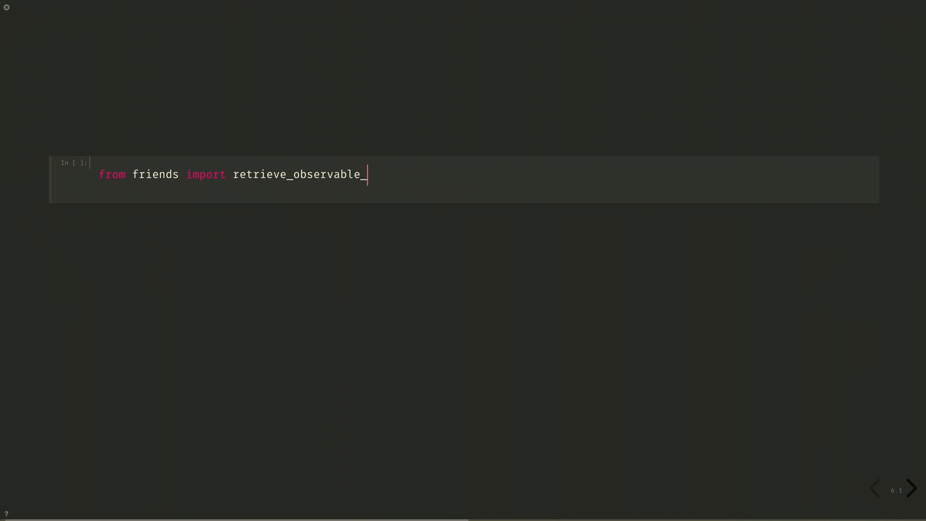
type("and_ansatz")
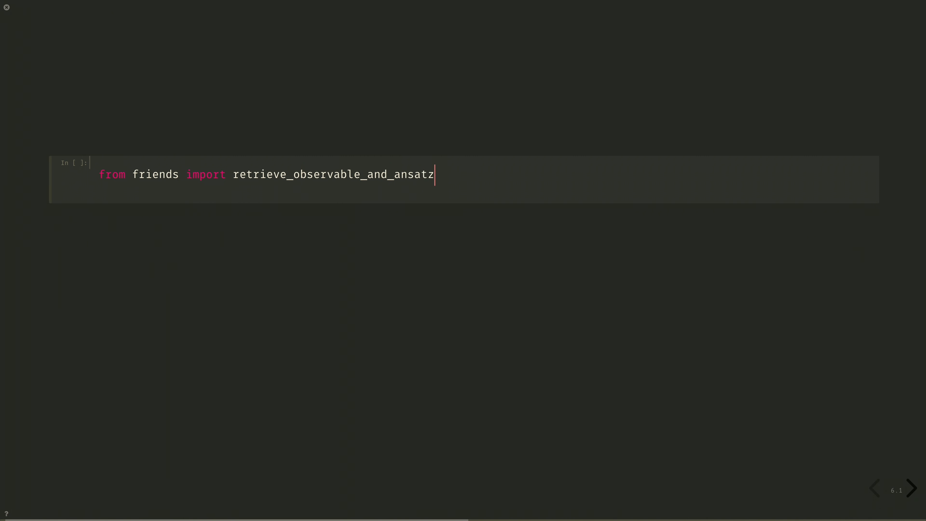
Assign obsv, qc, params = retrieve_observable_and_ansatz(...)
type("obsv,")
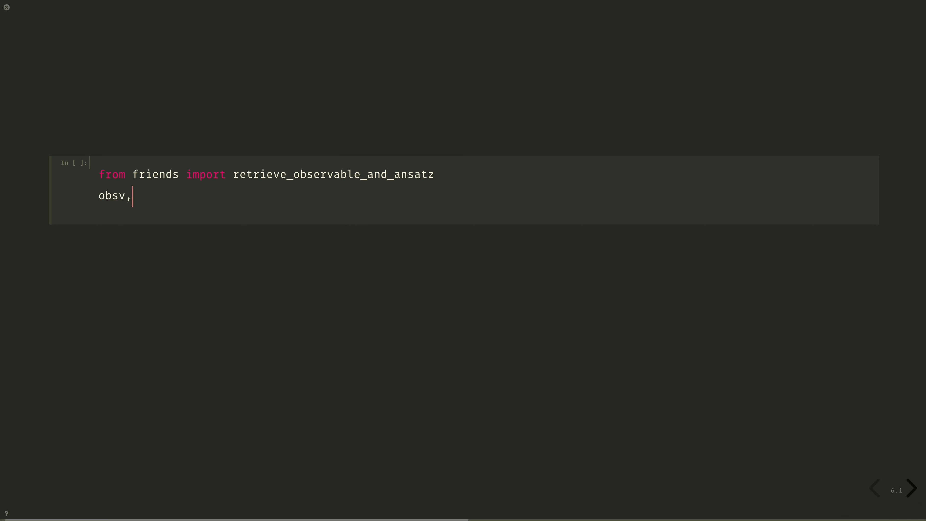
type("qc, parea")
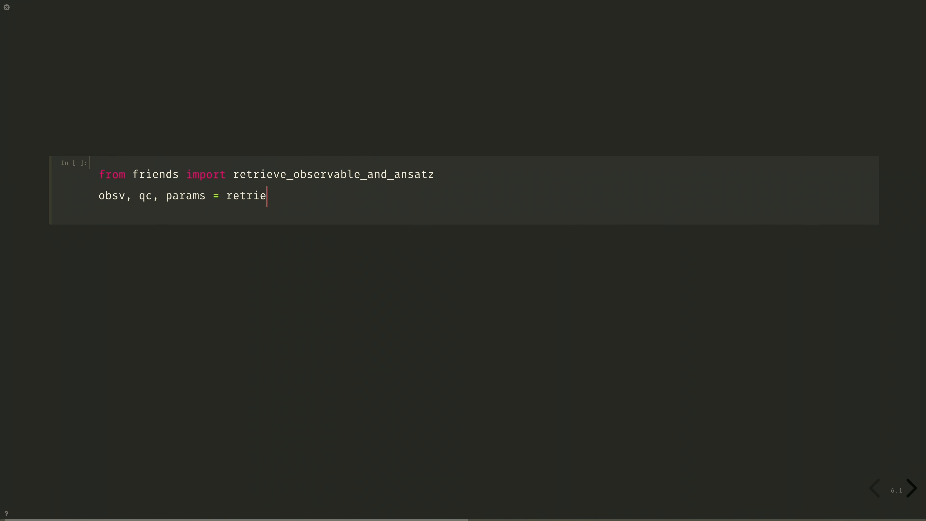
type("ve_observa")
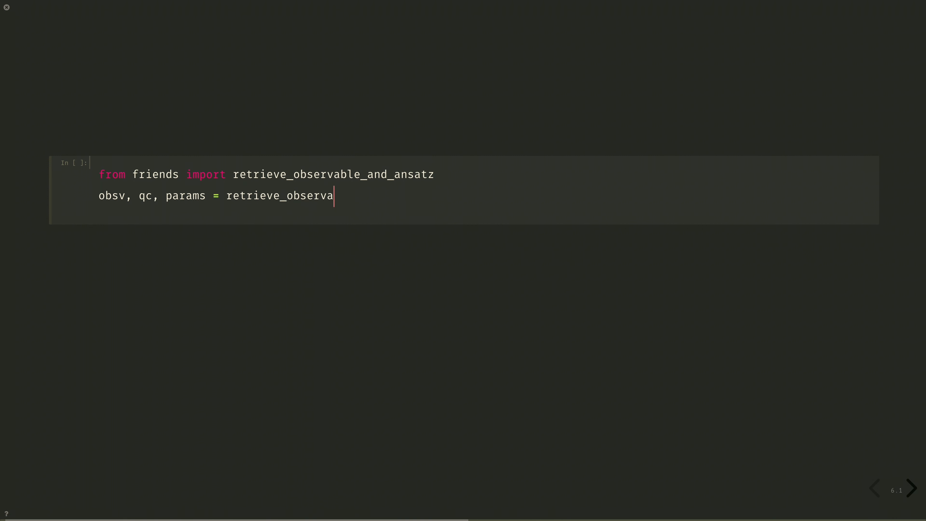
type("ble_and_ans")
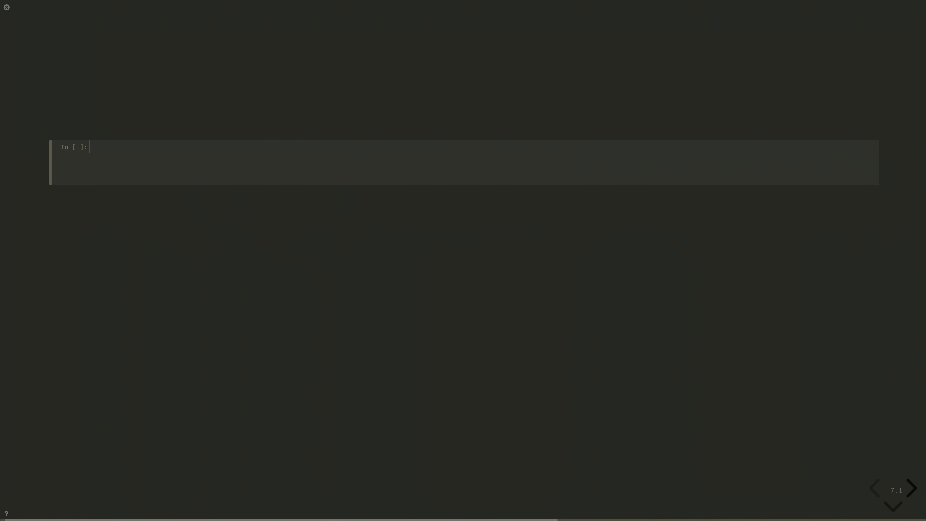
mouse_move(149, 173)
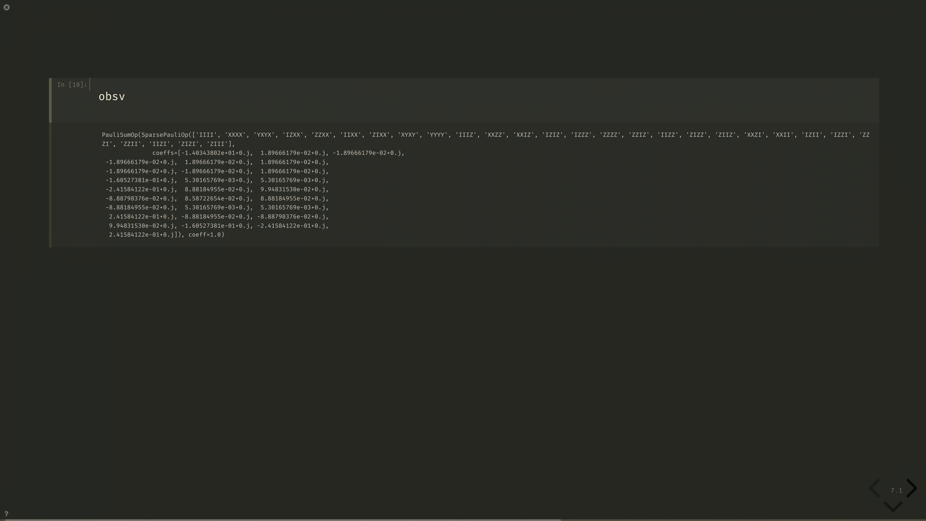
mouse_move(247, 145)
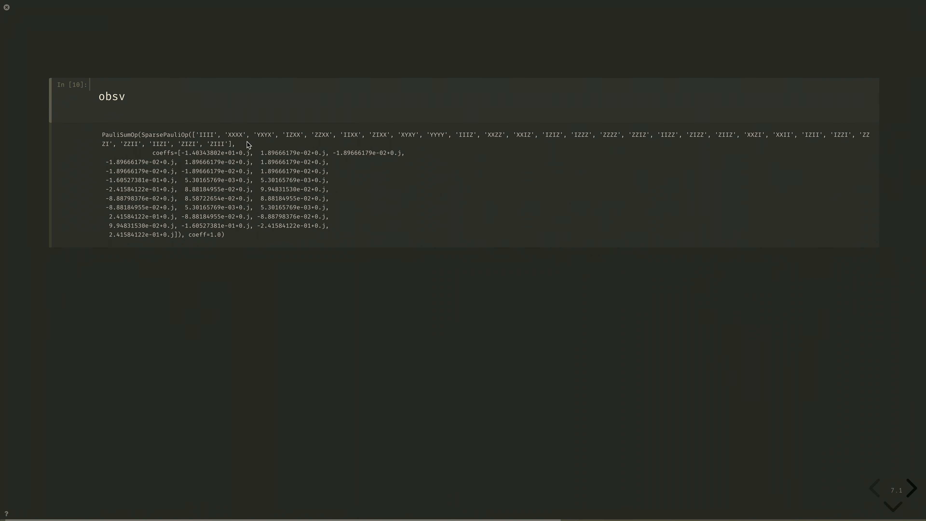
mouse_move(247, 148)
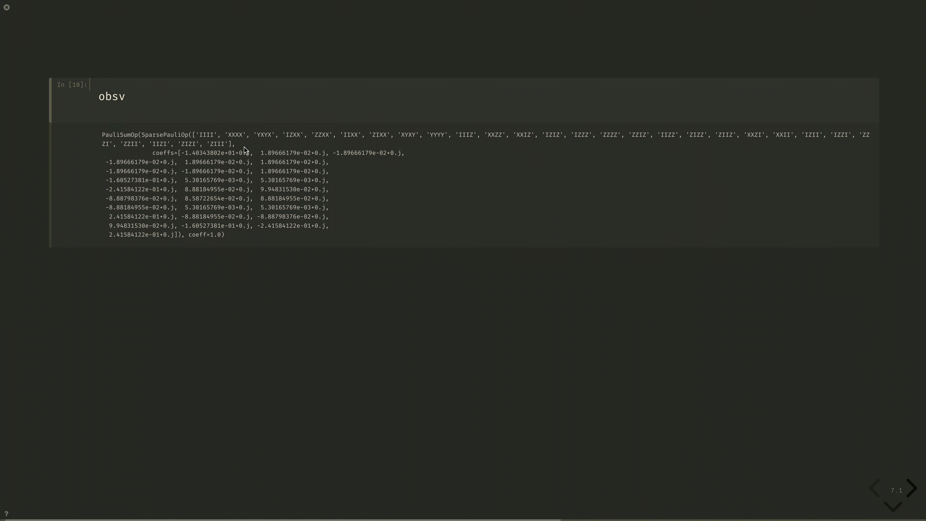
mouse_move(267, 174)
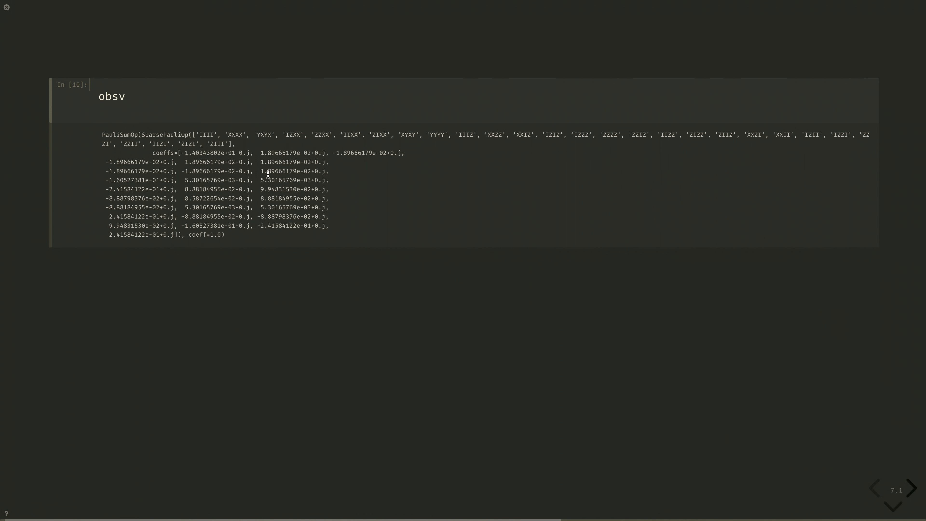
mouse_move(303, 131)
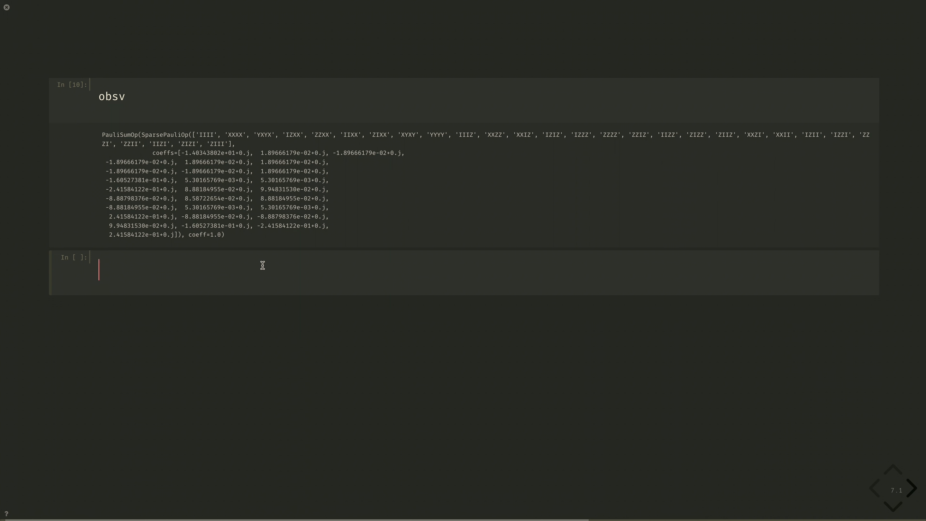
Draw the ansatz with qc.draw('mpl', fold=-1) and move to the next slide's cell
type("qc.draw")
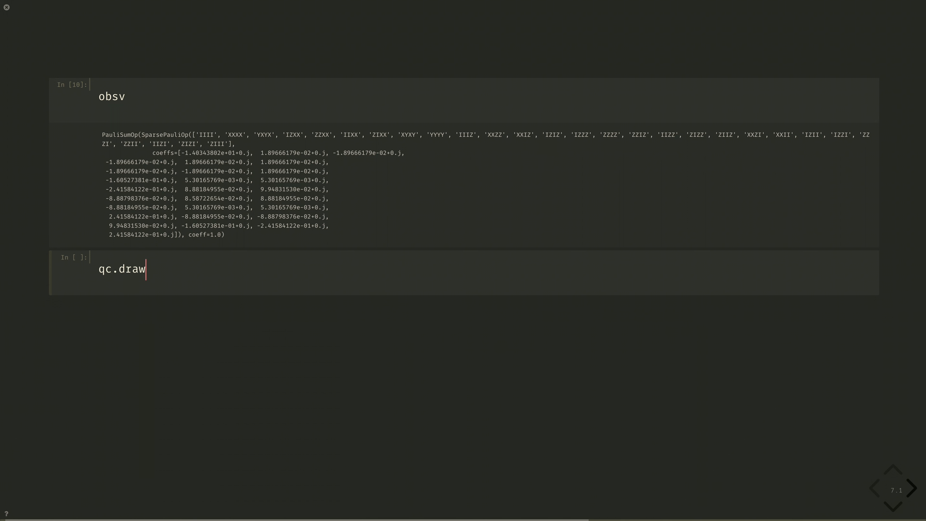
type("('mpl')")
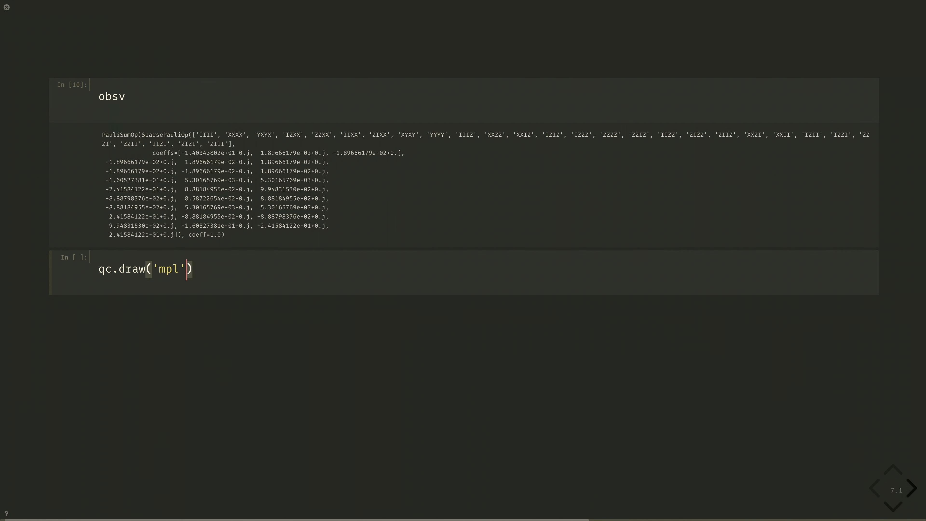
type(", fold=-1")
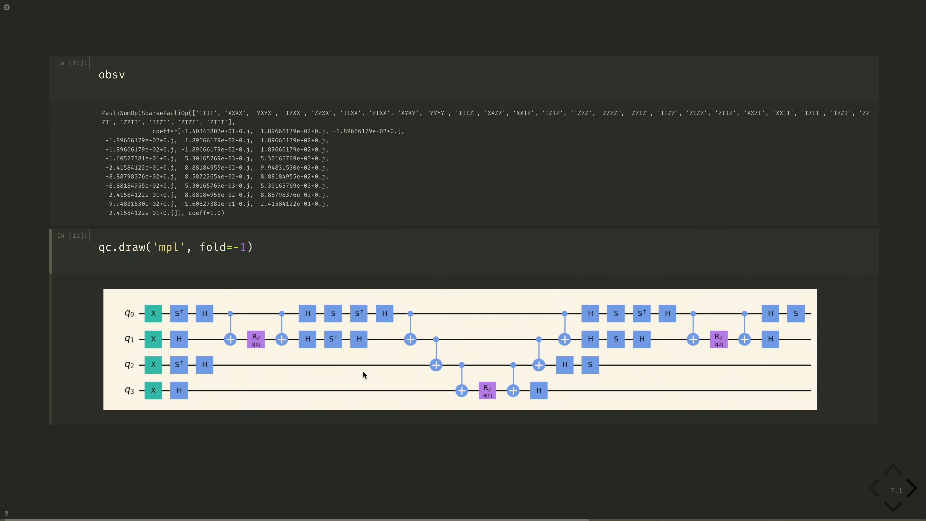
mouse_move(715, 369)
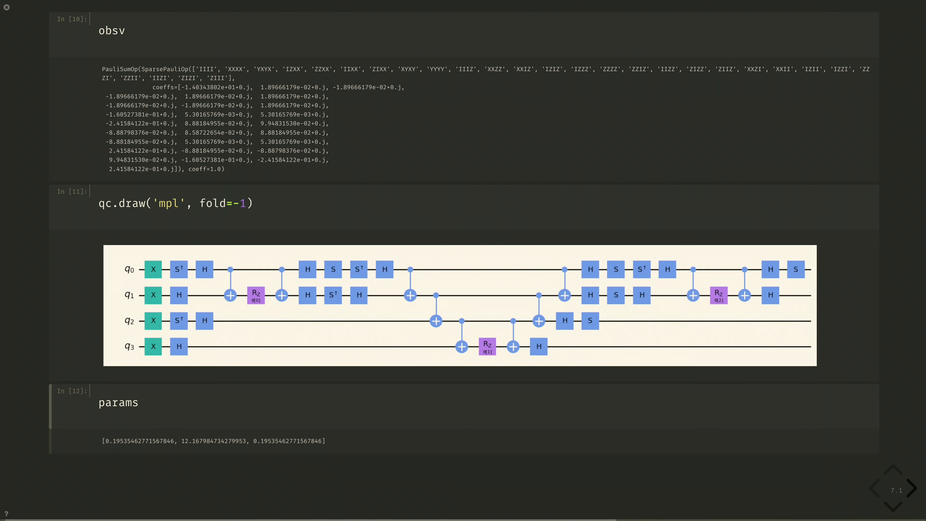
mouse_move(389, 434)
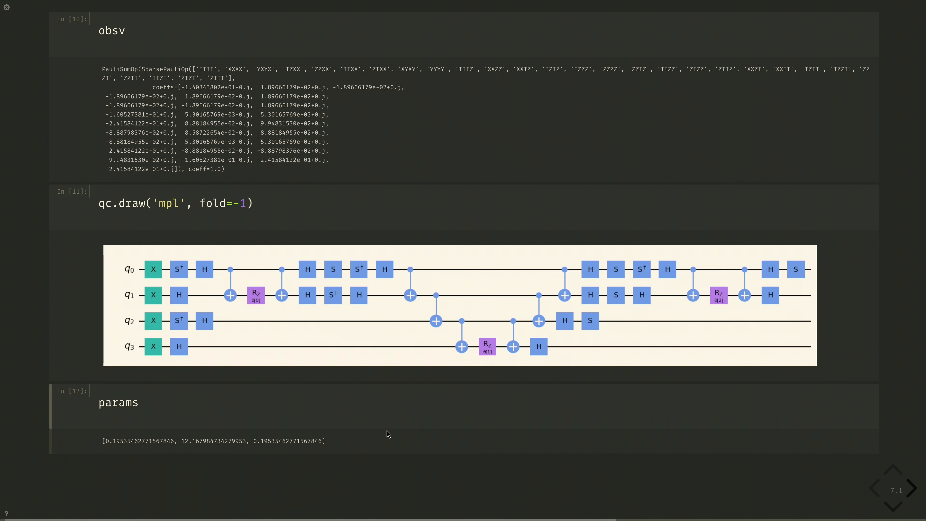
mouse_move(426, 422)
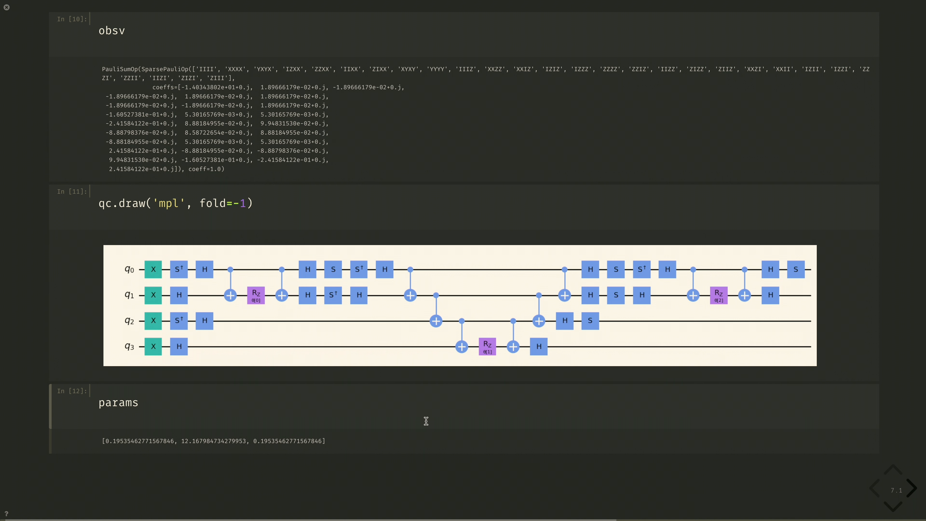
left_click(911, 488)
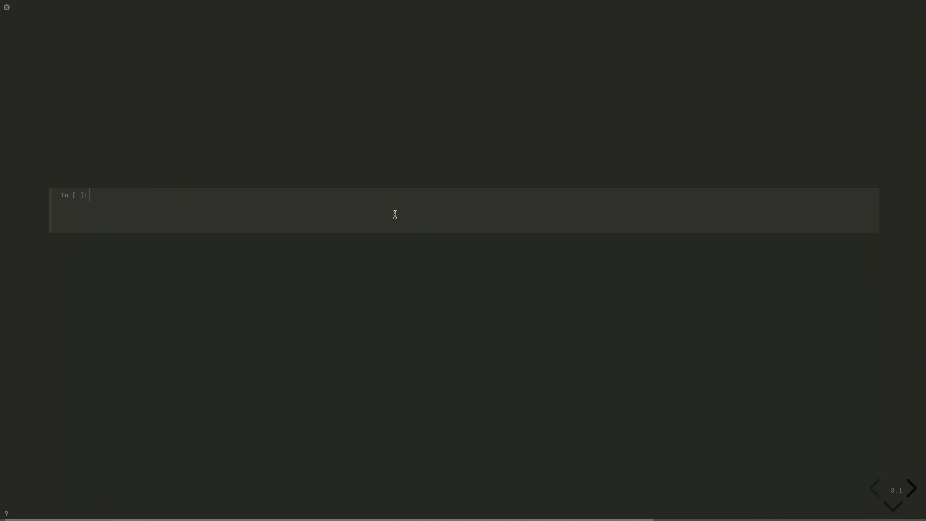
Write a with Session(service=service, backend=...) block creating an Estimator
type("with Session")
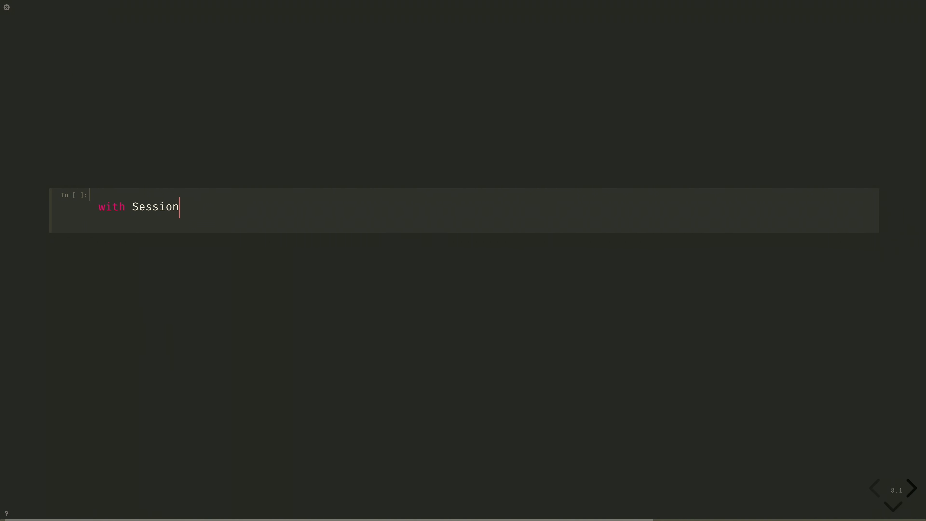
type("(servic")
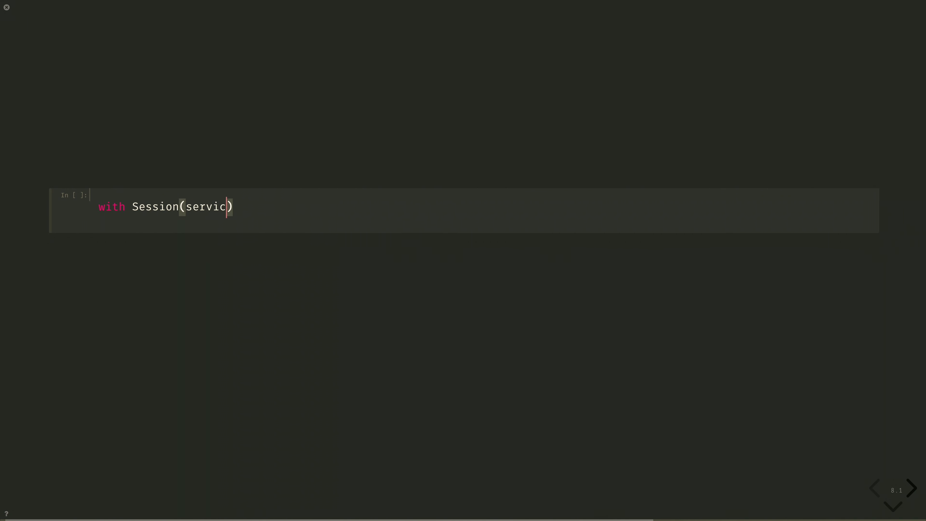
type("e=service,")
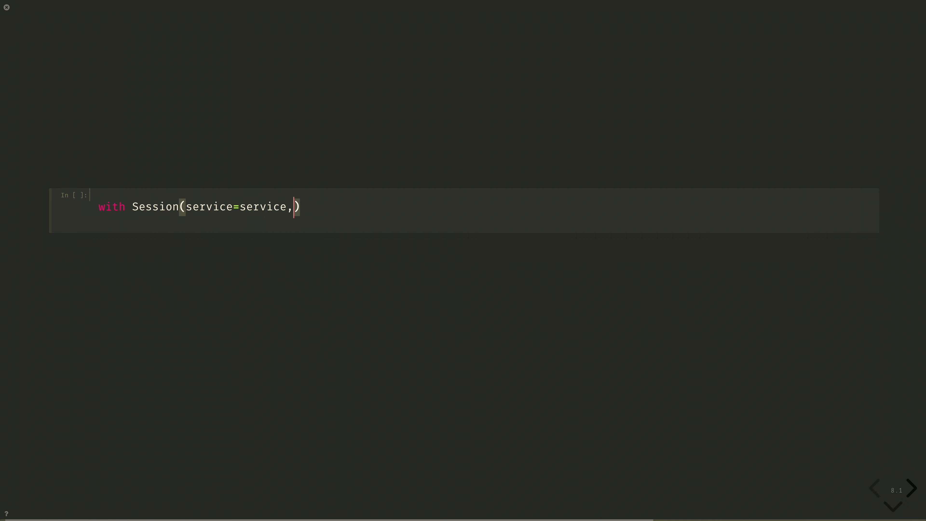
type("backend=backend")
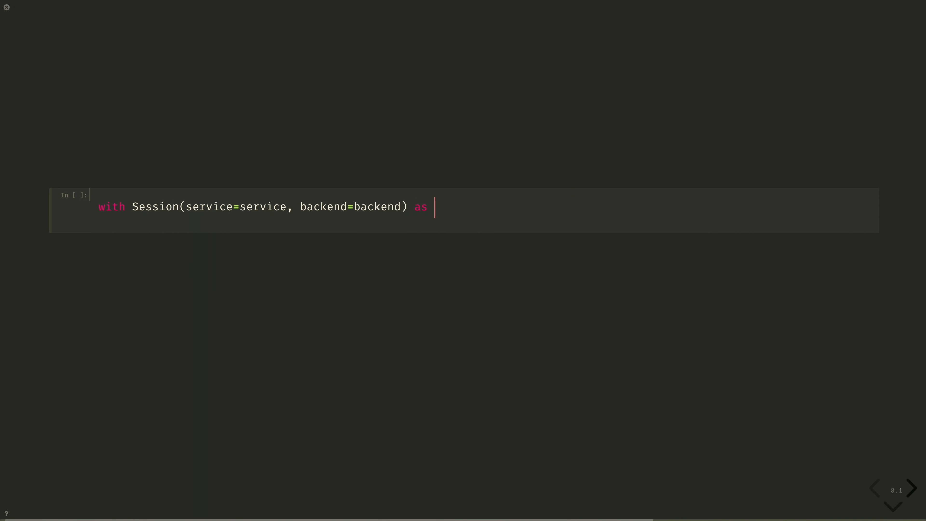
type("session:")
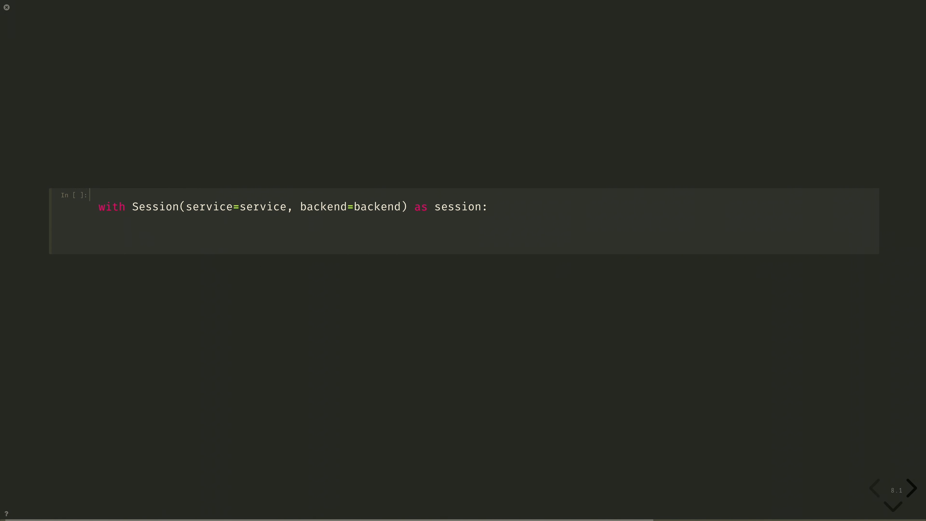
type("estin")
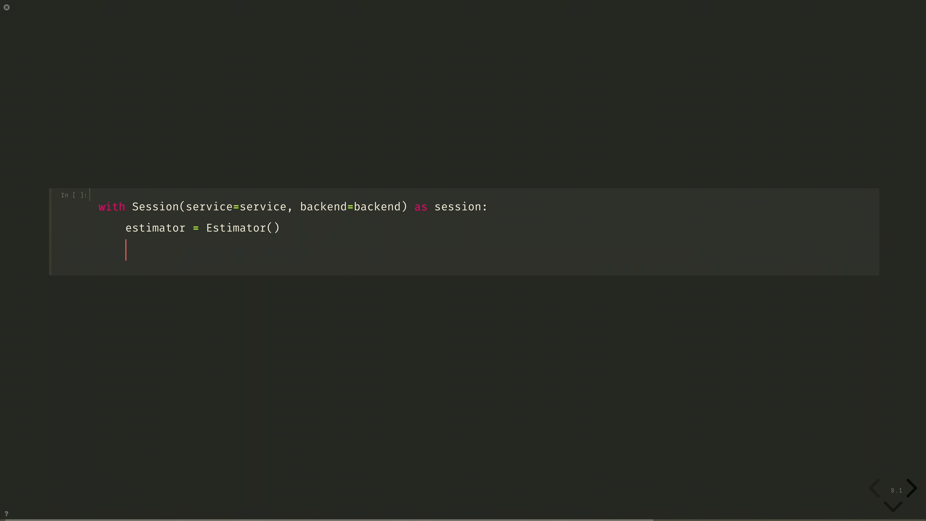
Submit job = estimator.run(circuits, observables=obsv, parameter_values=params) and move to the next slide
type("job = estimator.run")
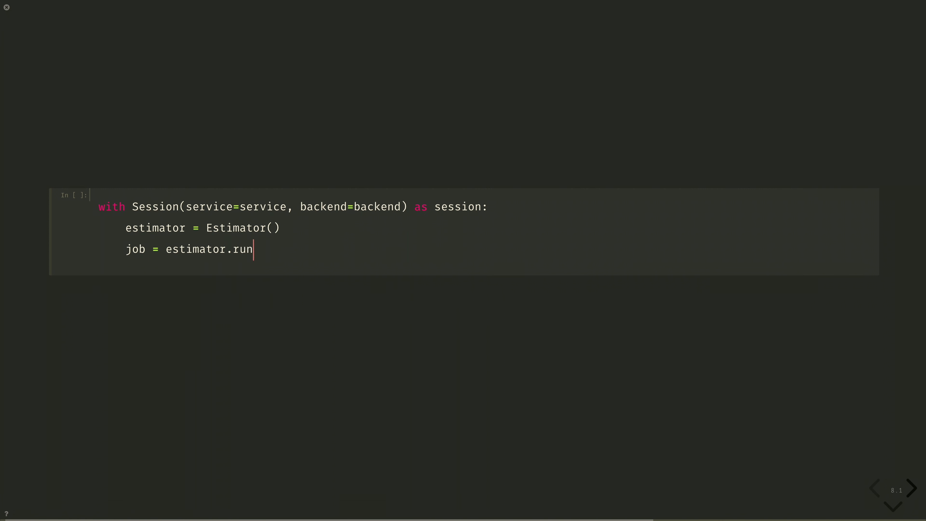
type("(circuit)")
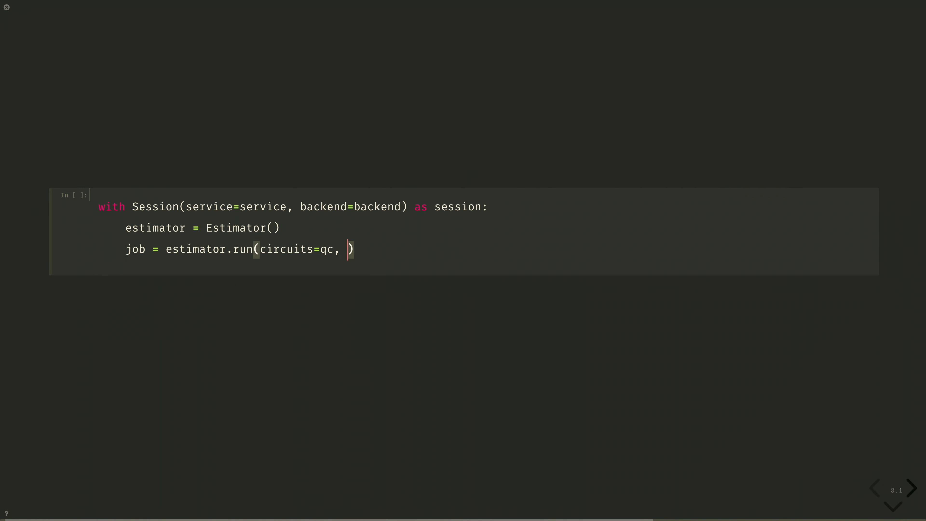
type("observables=")
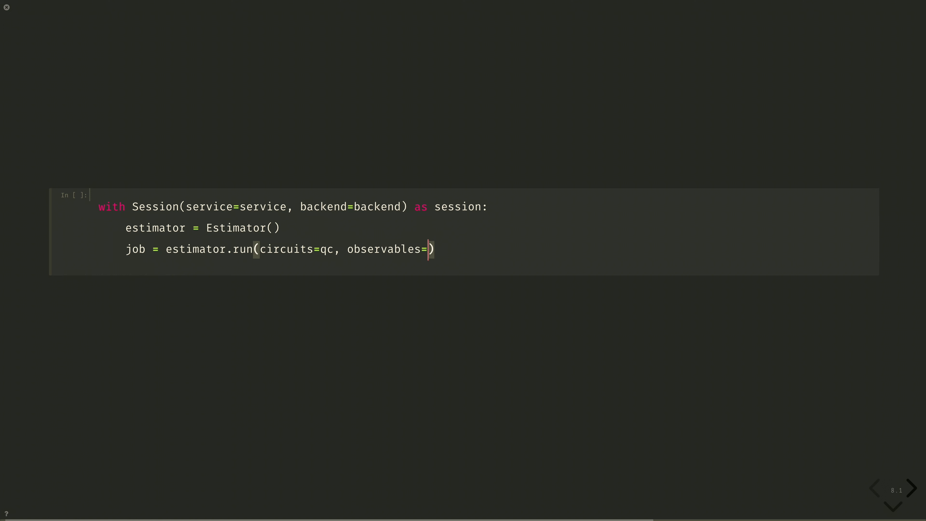
type("obsv,")
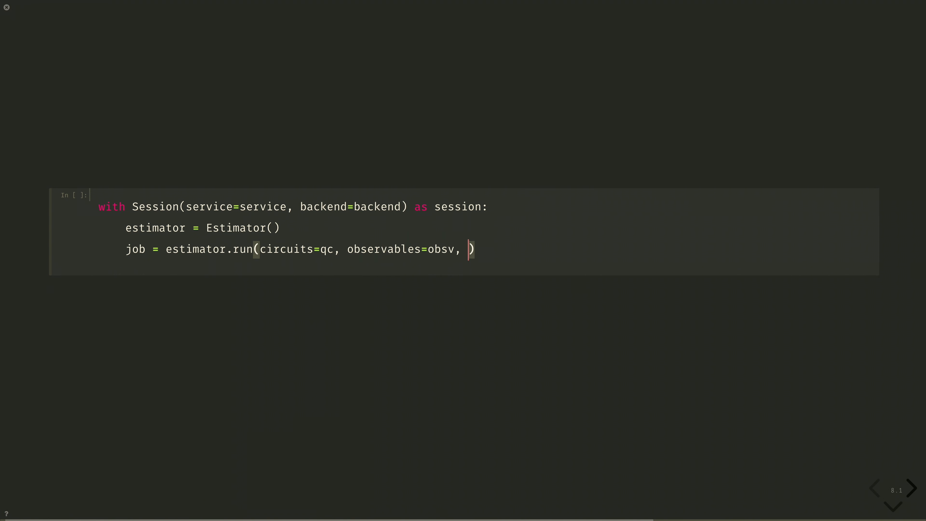
type("paramete")
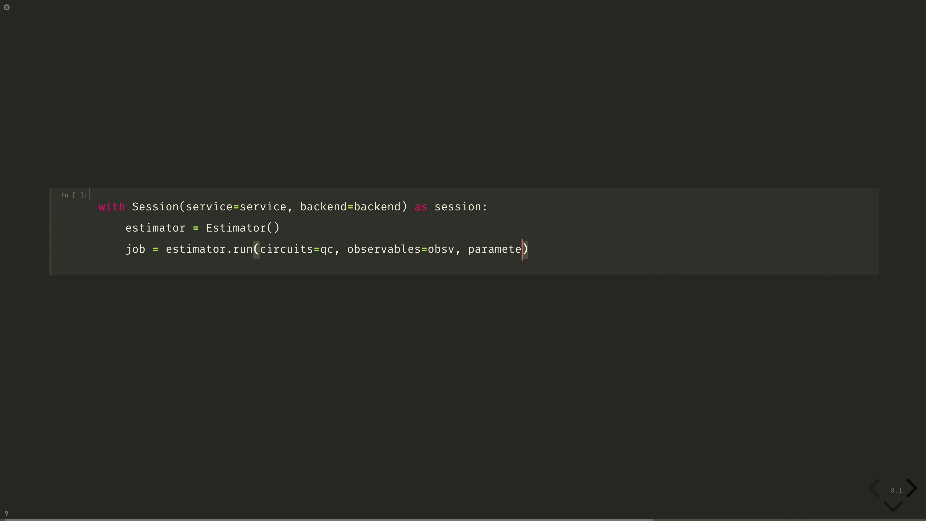
type("r_values=par")
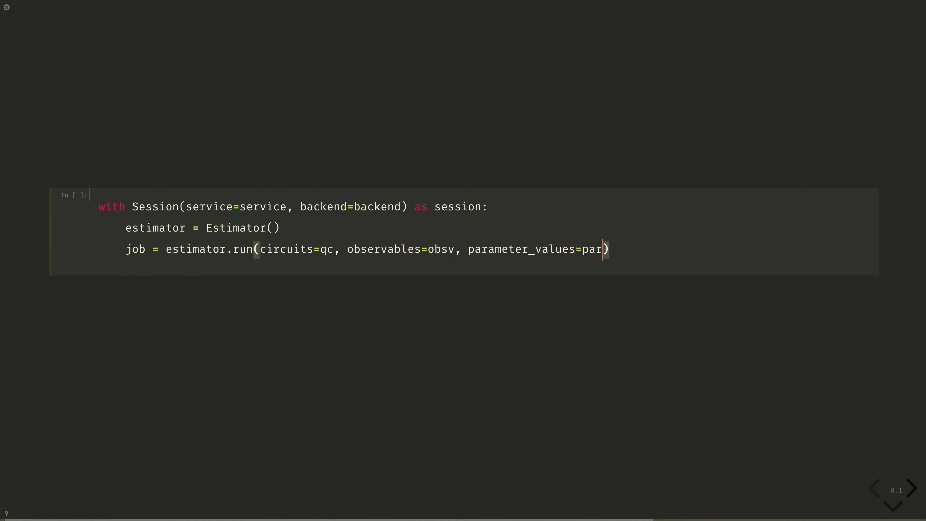
type("ams")
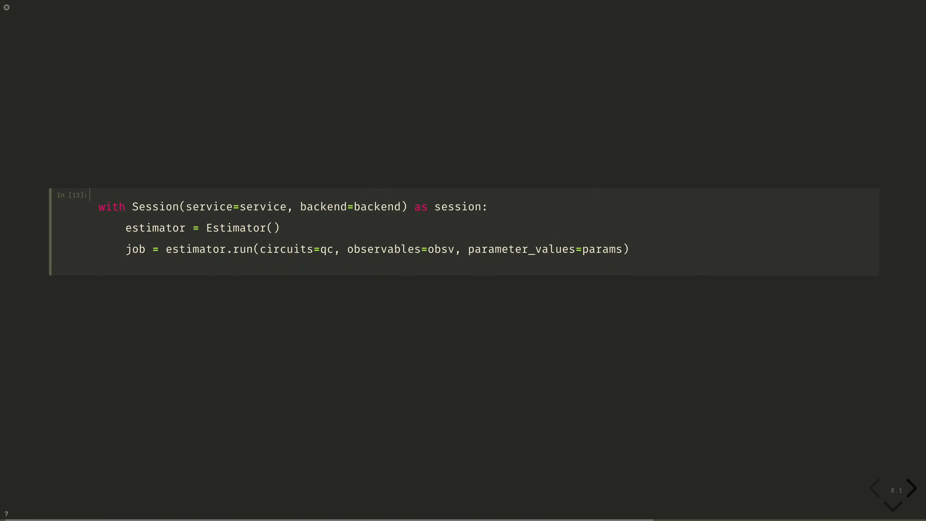
left_click(911, 489)
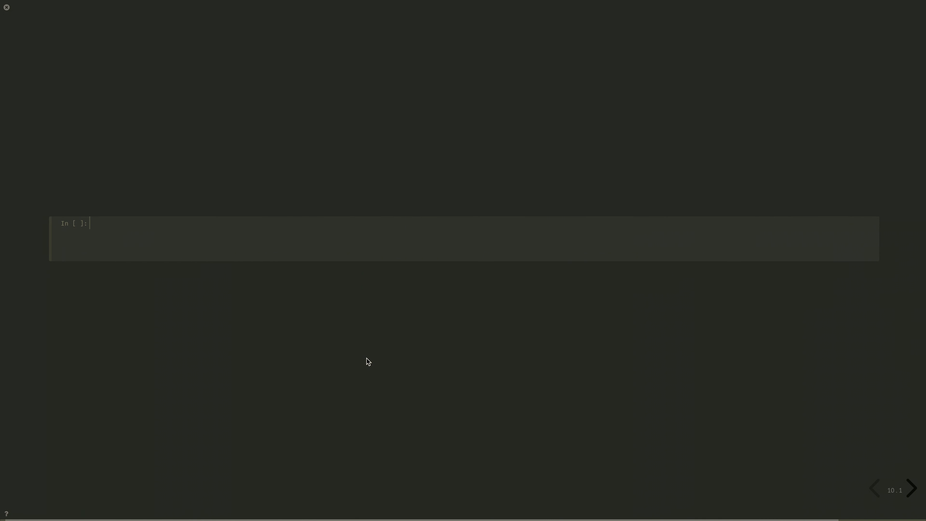
Run job.result() to show the EstimatorResult of -14.51624623, variance 0.1604, 4000 shots
type("job.result(")
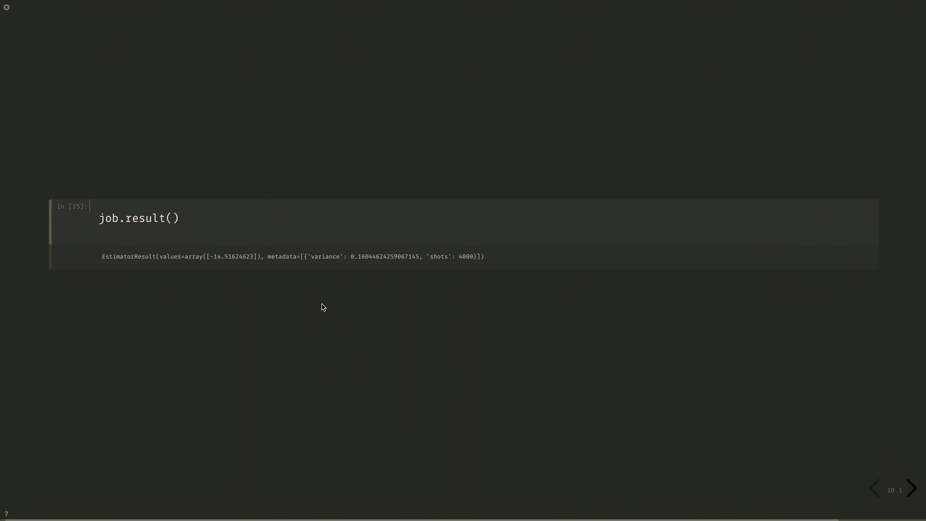
mouse_move(290, 253)
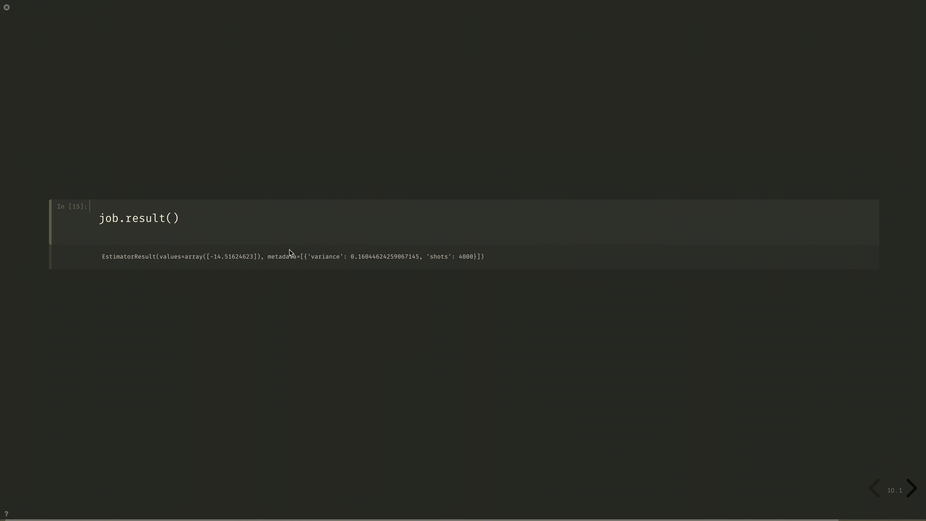
mouse_move(219, 245)
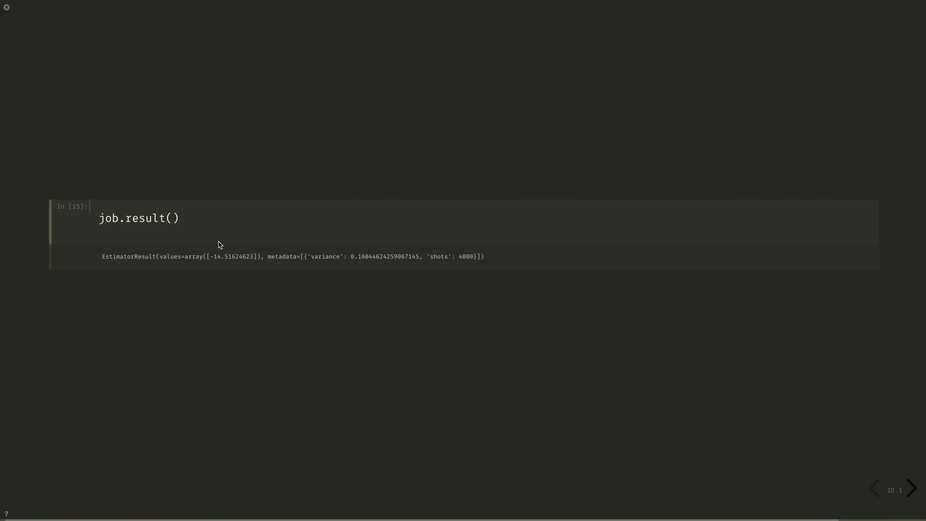